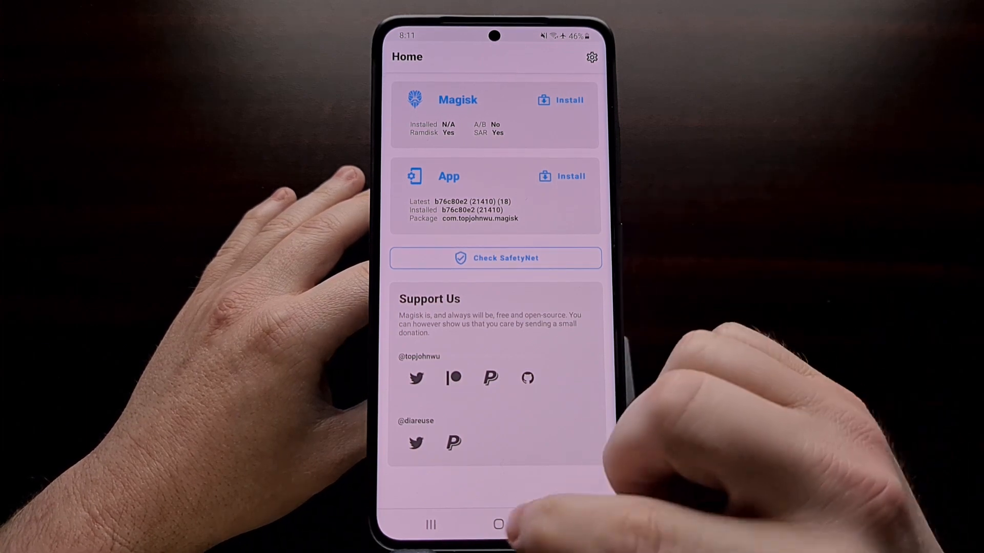
# Return to the home screen from Magisk and launch the phone's Settings
pyautogui.click(498, 525)
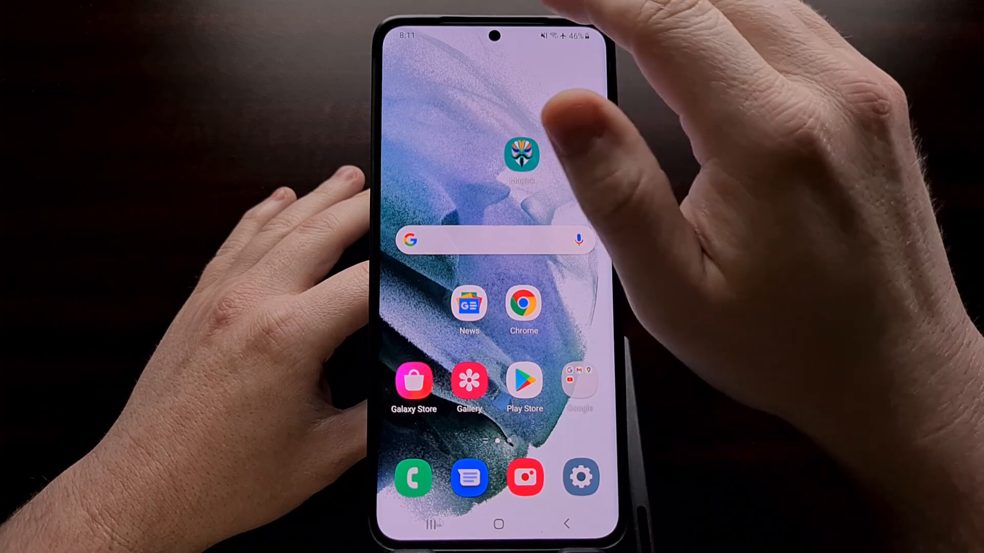
pyautogui.click(580, 478)
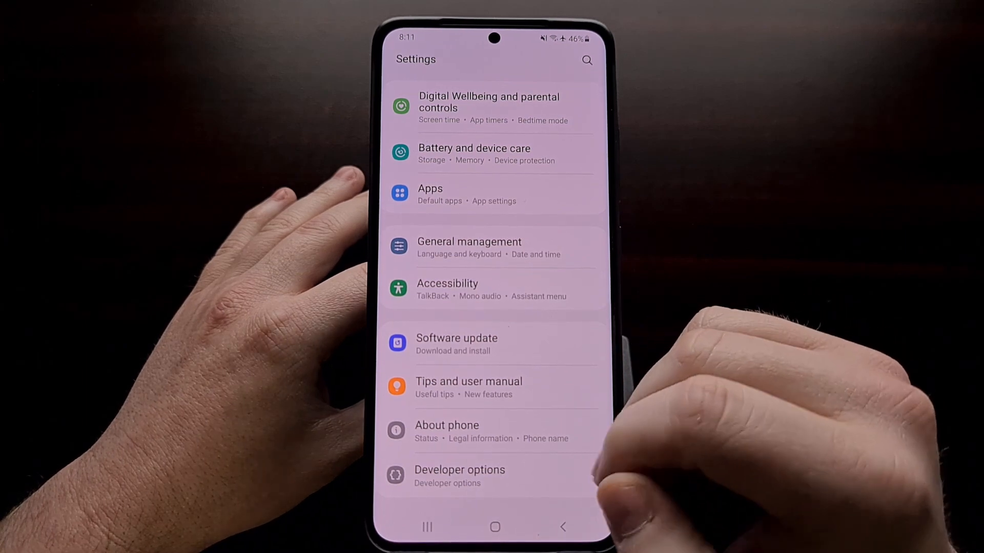
# Enter Developer options and confirm OEM unlocking shows the bootloader already unlocked
pyautogui.click(459, 475)
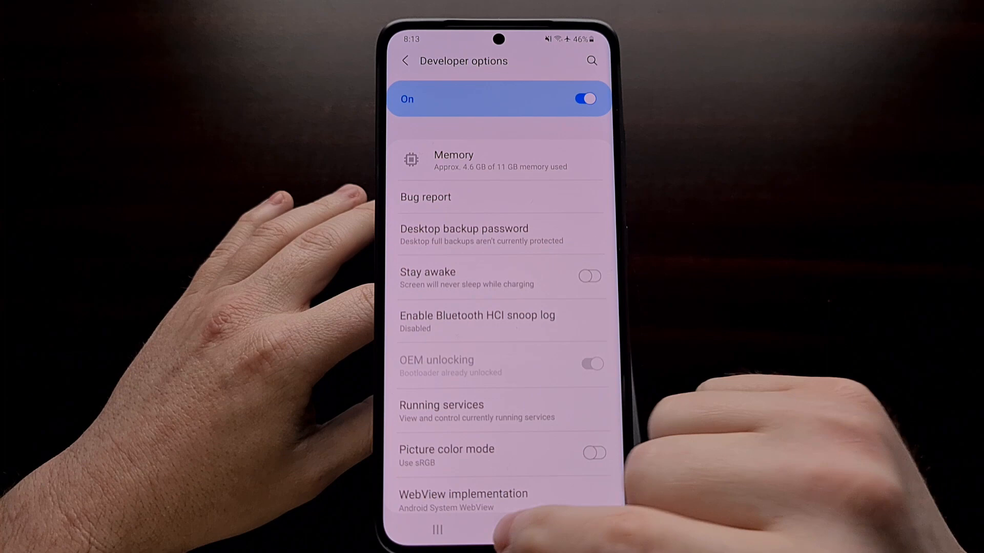
# Leave Developer options to search the web for 'magisk github' in Chrome
pyautogui.click(505, 529)
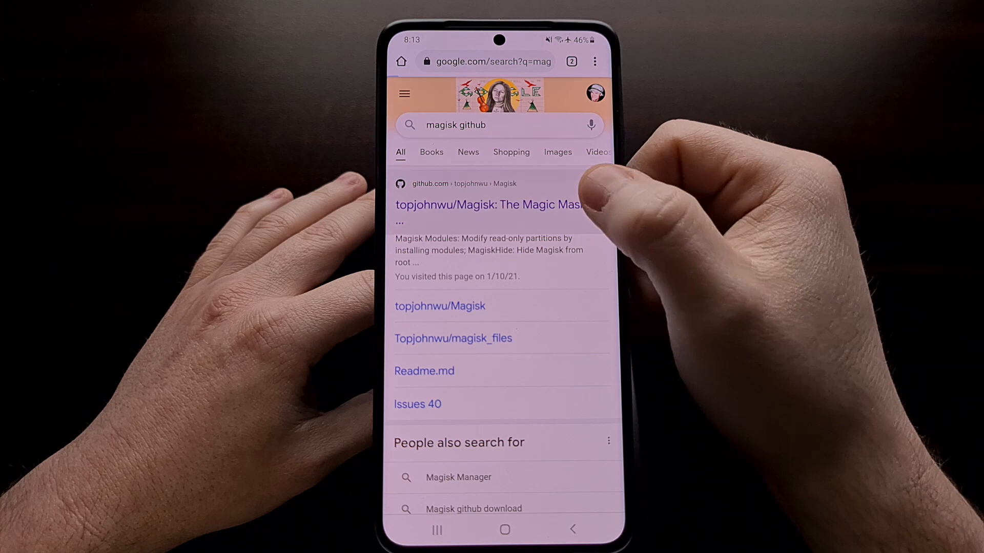
# View the topjohnwu/Magisk GitHub page's Downloads section, then return to the home screen
pyautogui.click(488, 205)
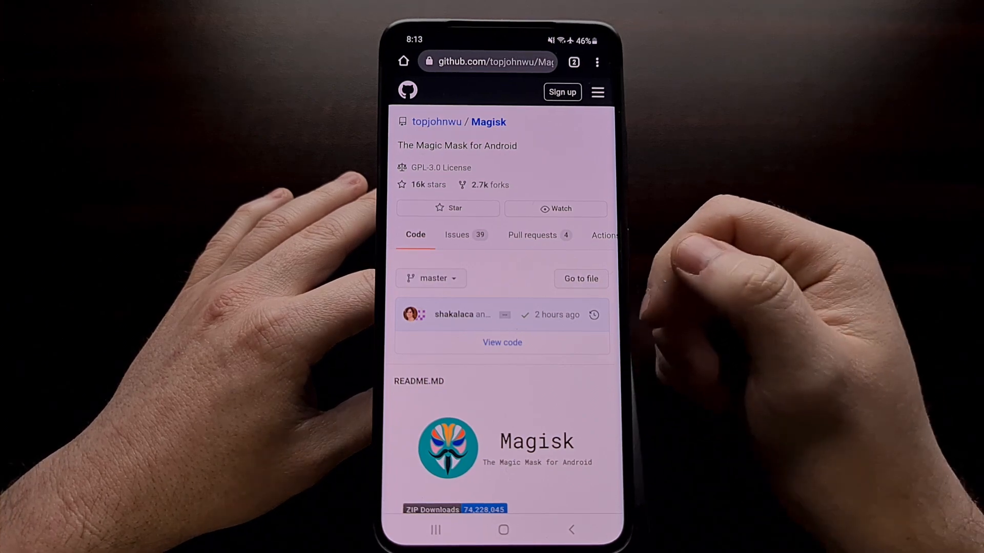
pyautogui.scroll(-3)
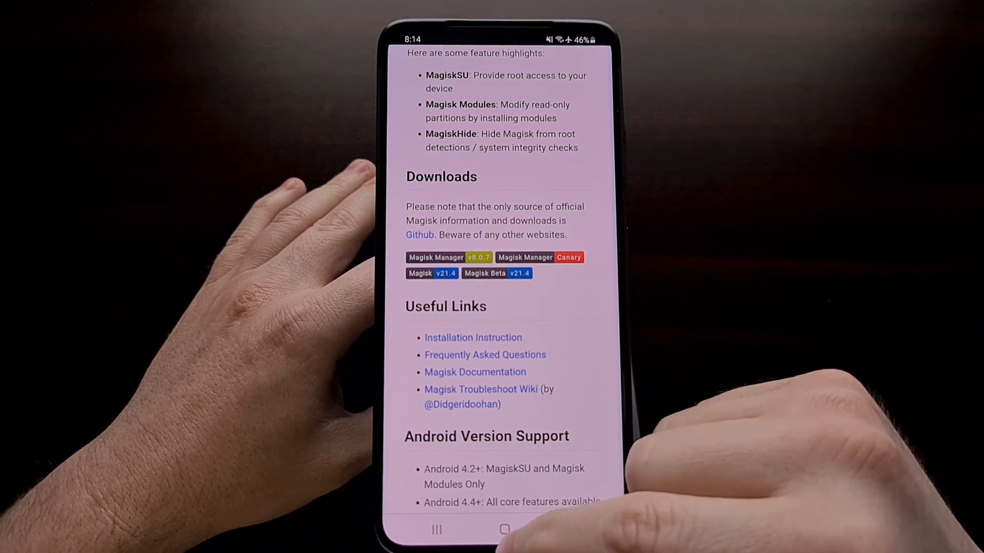
pyautogui.click(504, 529)
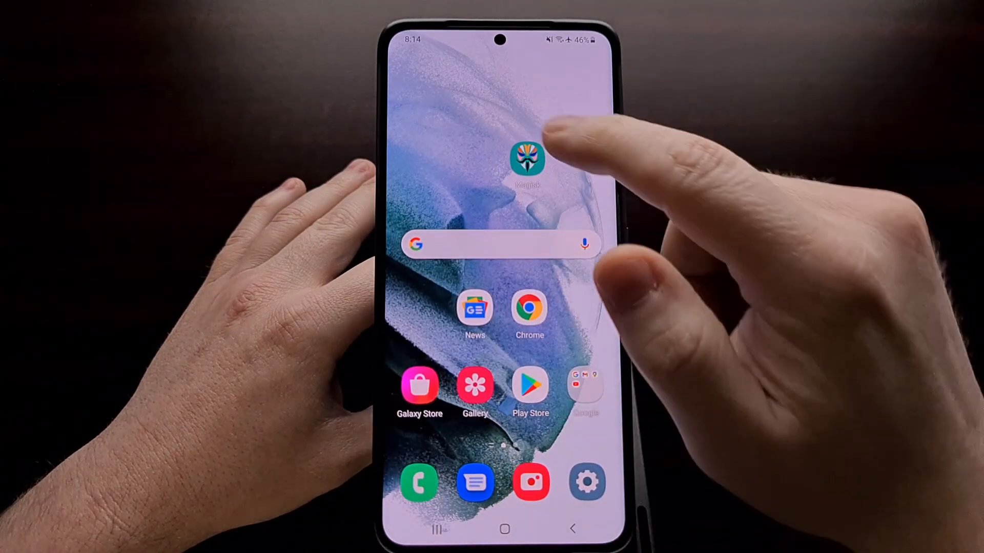
# Launch Magisk from the home screen to begin the patch-a-file install
pyautogui.click(526, 159)
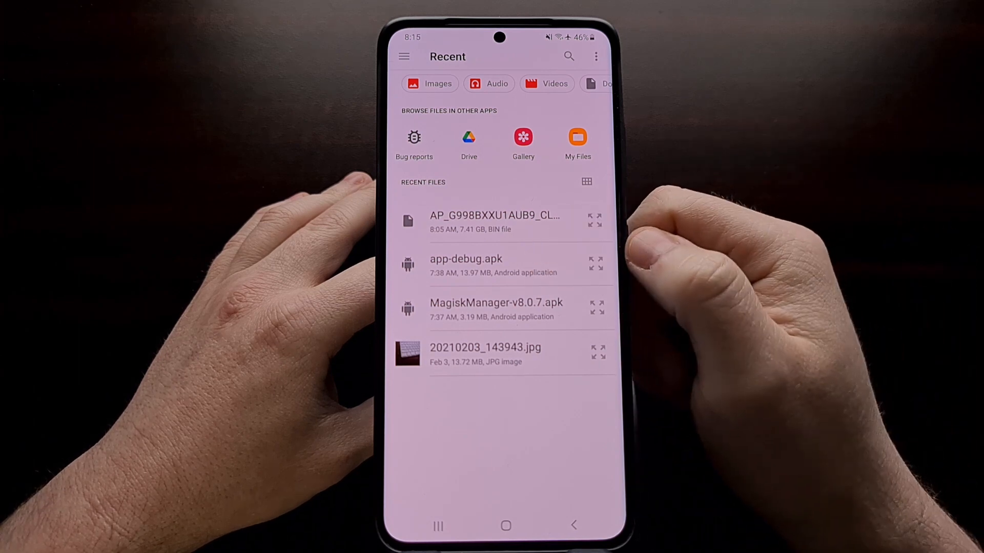
# Start Magisk's Select and Patch a File install on the AP firmware file
pyautogui.click(494, 309)
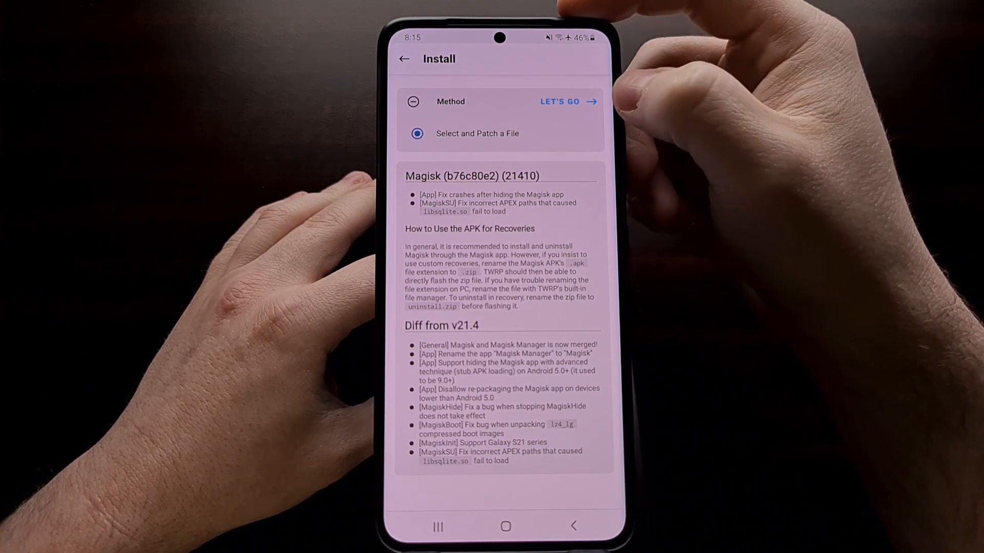
pyautogui.click(560, 102)
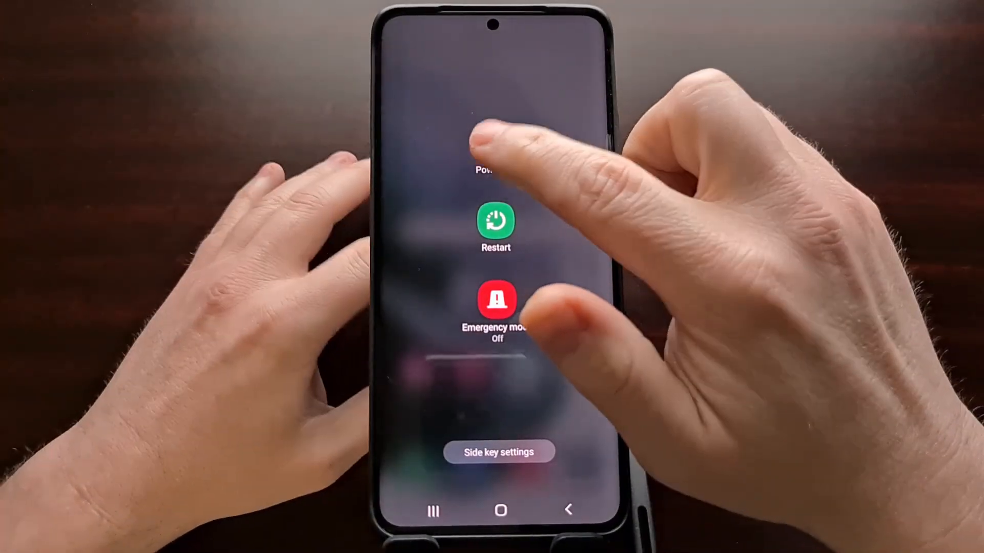
pyautogui.click(495, 151)
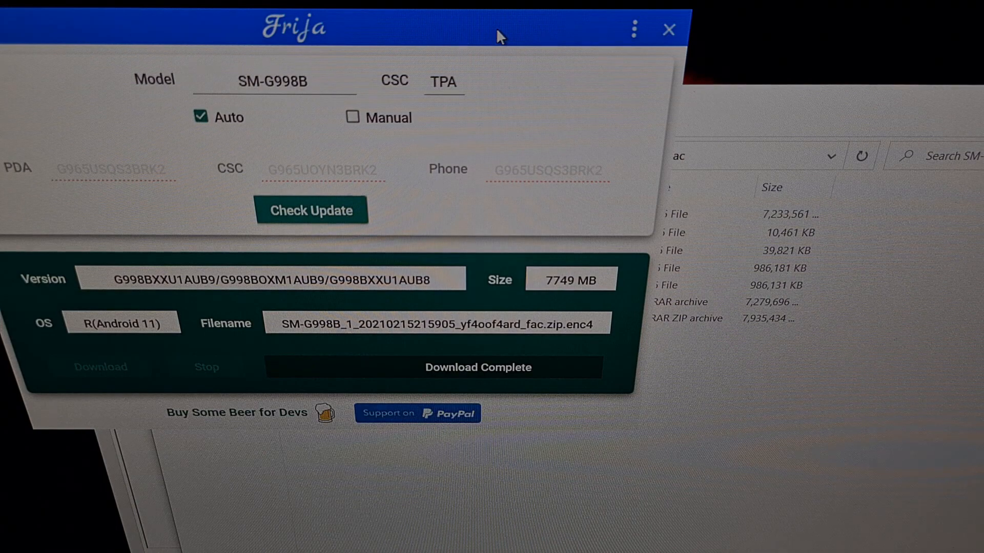
pyautogui.moveTo(399, 91)
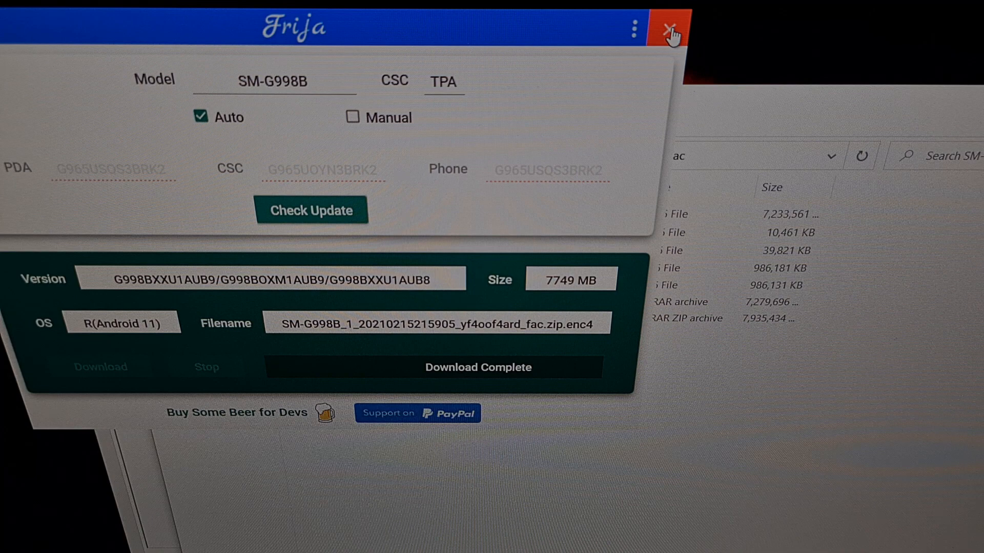
# Close Frija, revealing the extracted firmware folder in File Explorer
pyautogui.click(670, 27)
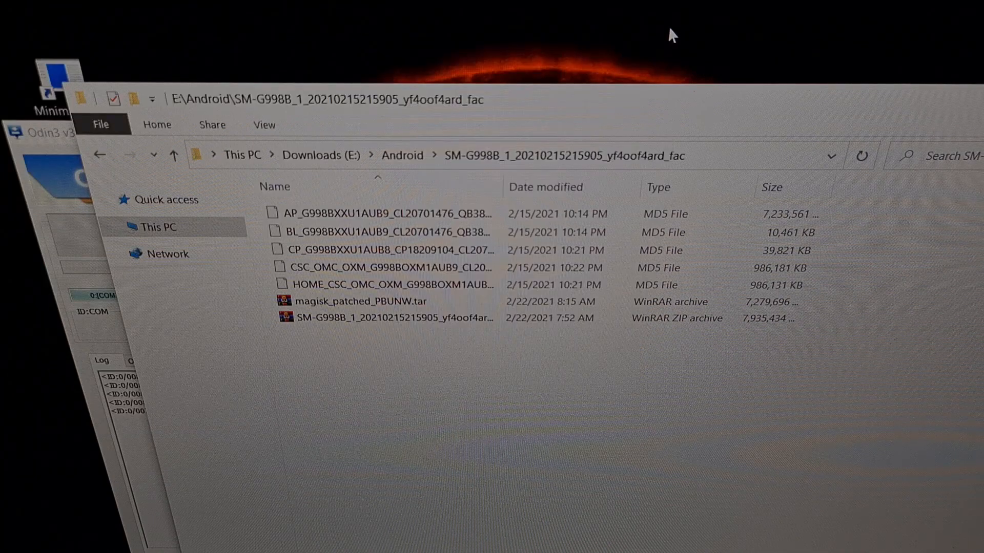
# In the SM-G998B firmware folder, move from the zip archive to magisk_patched_PBUNW.tar
pyautogui.click(381, 317)
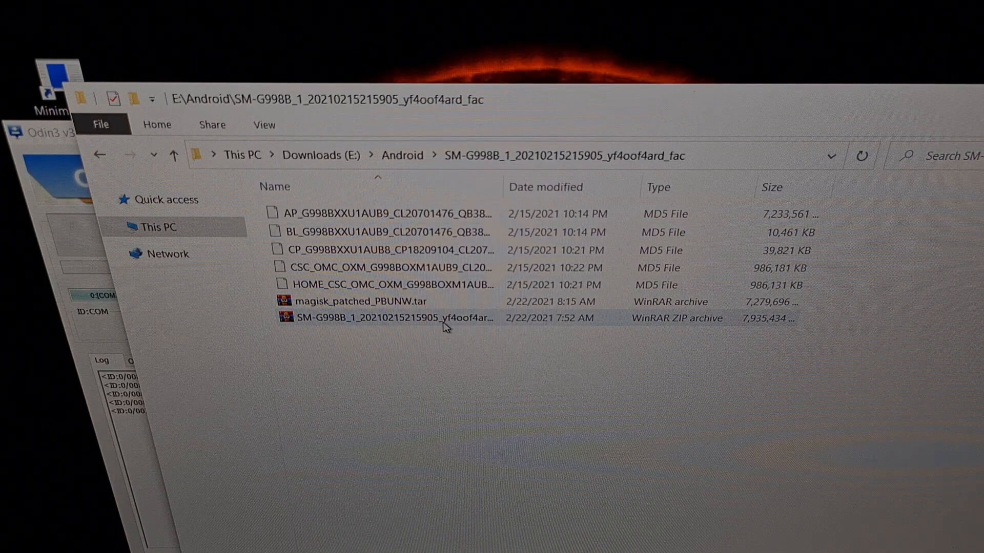
pyautogui.click(376, 317)
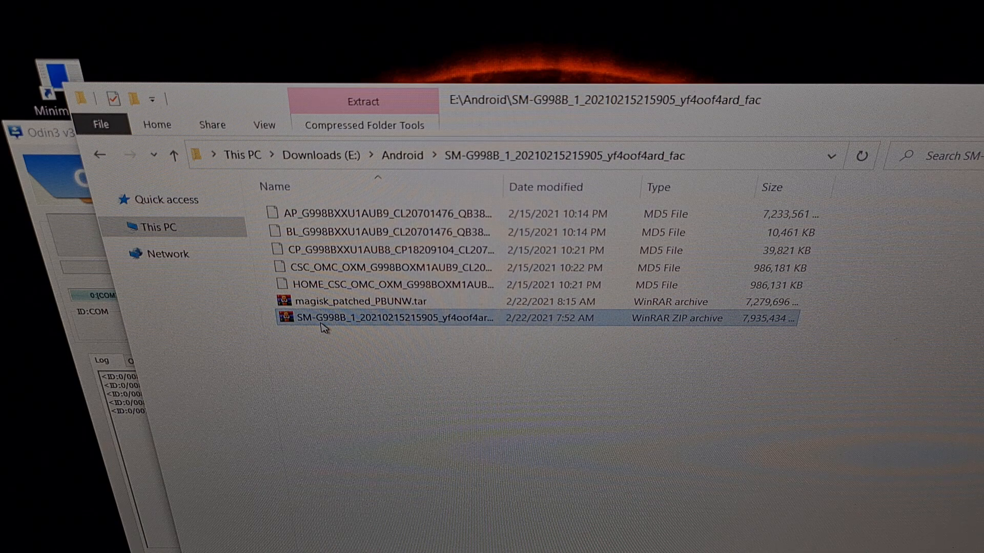
pyautogui.moveTo(342, 319)
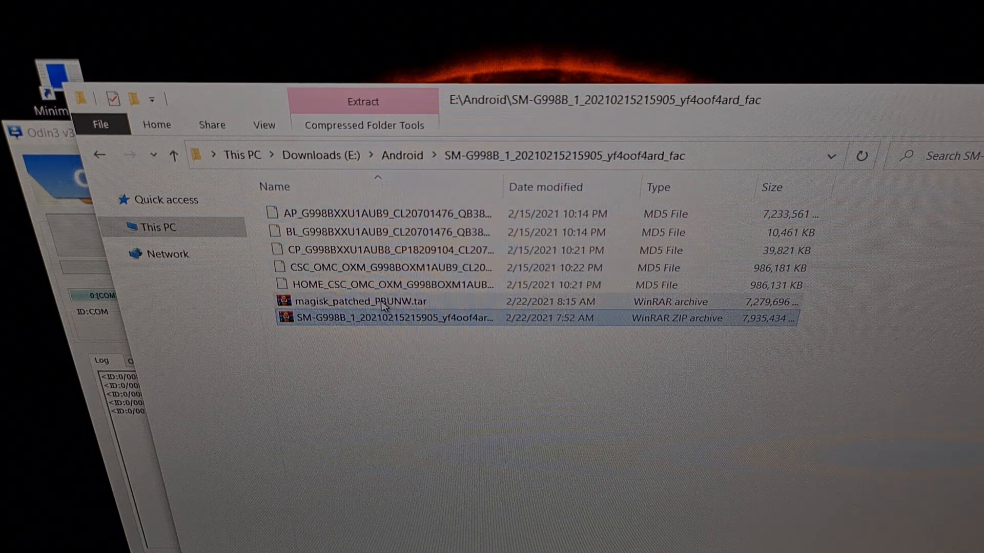
pyautogui.click(358, 301)
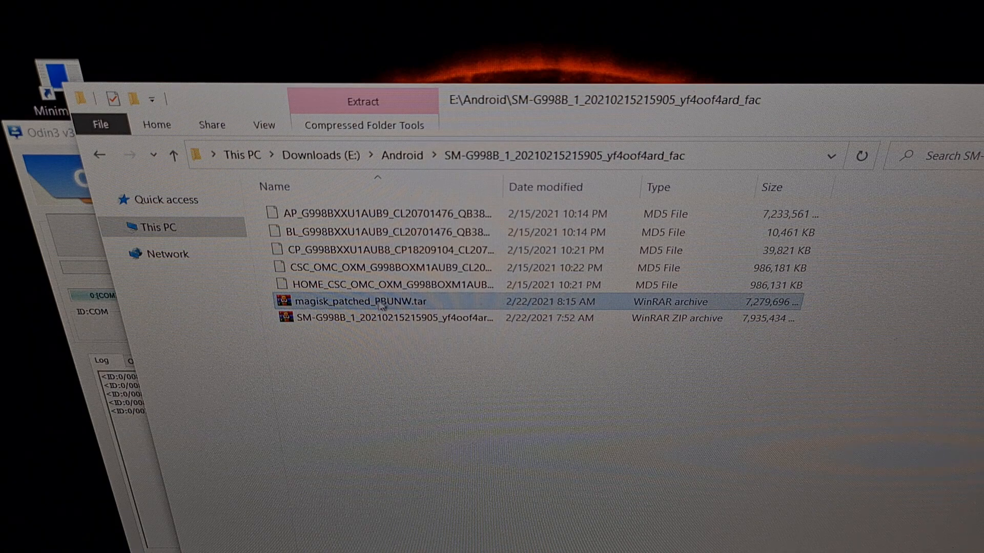
pyautogui.moveTo(348, 305)
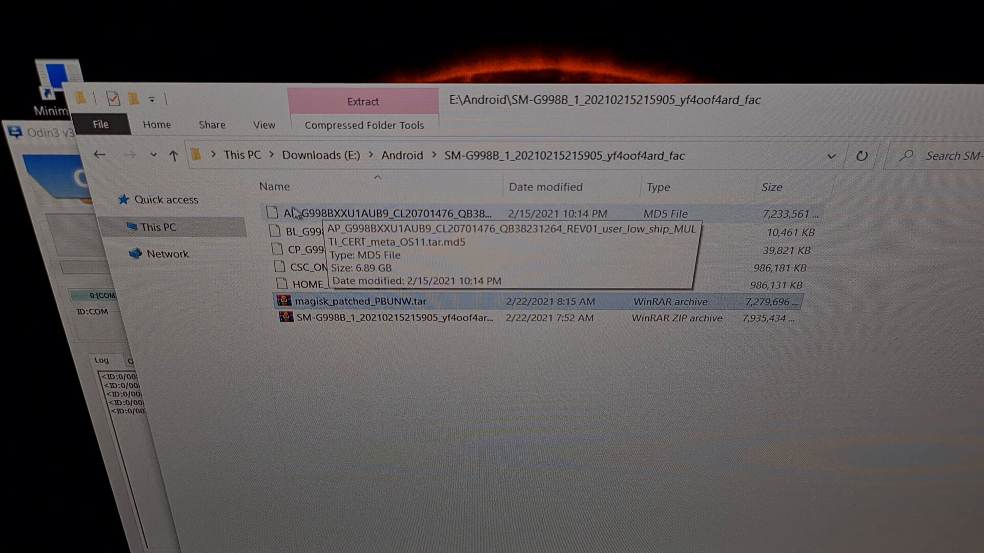
pyautogui.moveTo(405, 312)
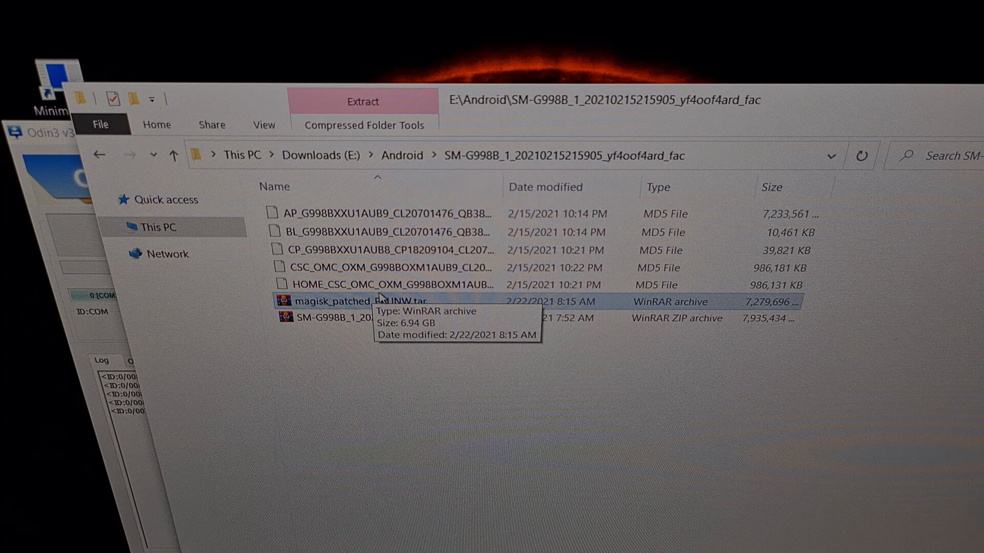
pyautogui.moveTo(439, 347)
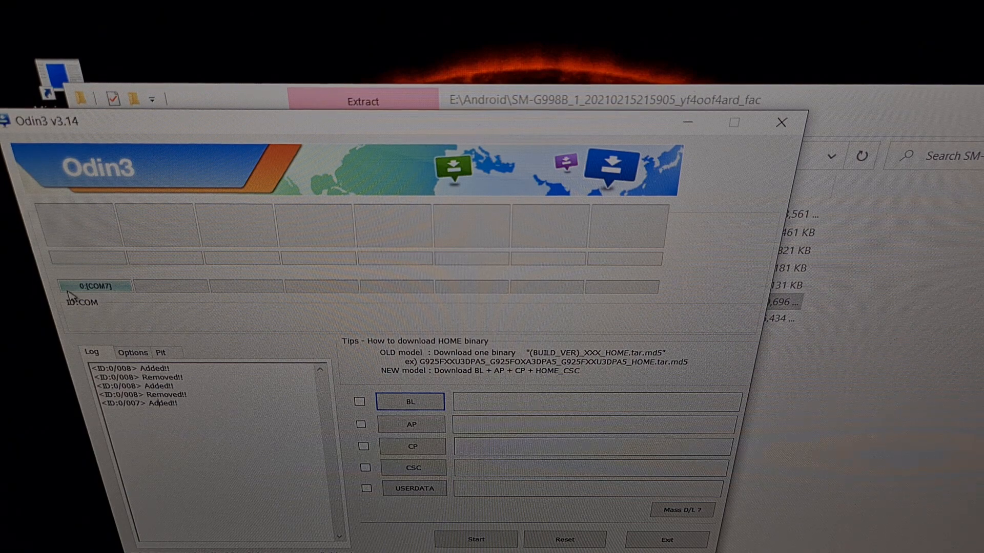
pyautogui.moveTo(50, 292)
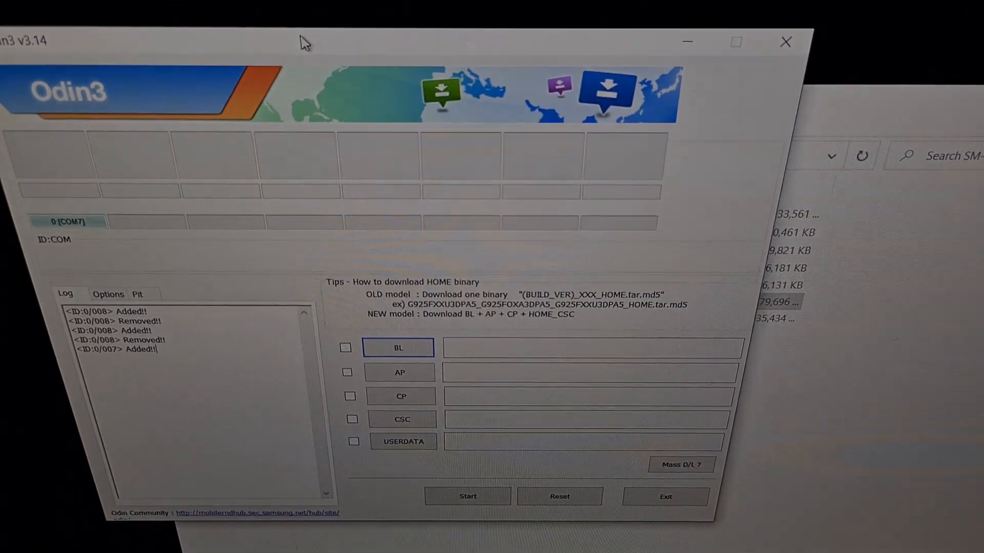
pyautogui.moveTo(834, 257)
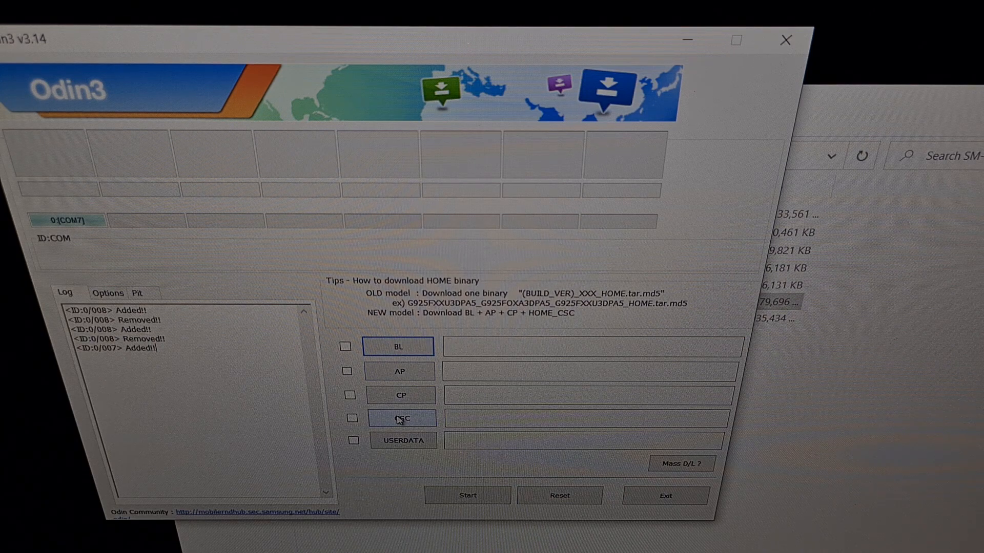
pyautogui.moveTo(394, 348)
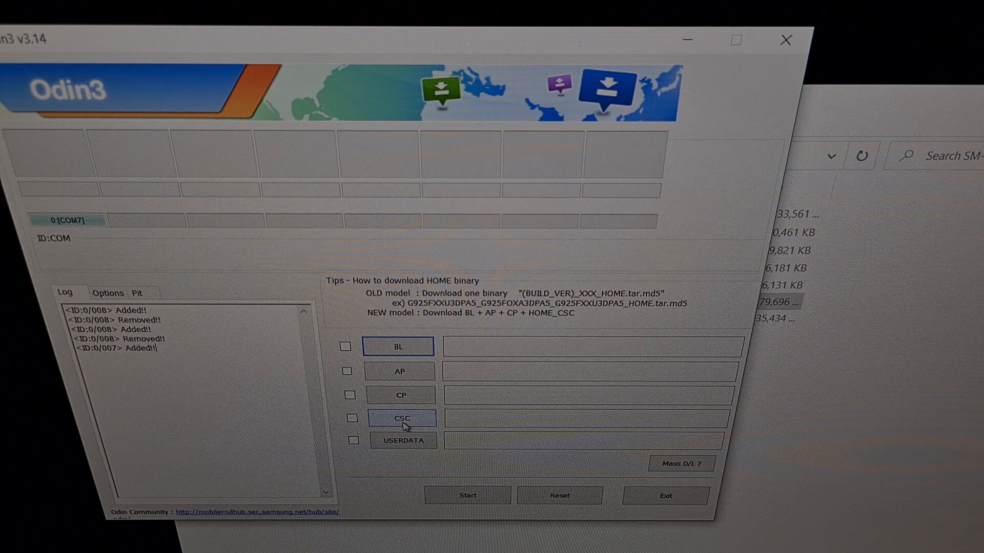
pyautogui.moveTo(399, 346)
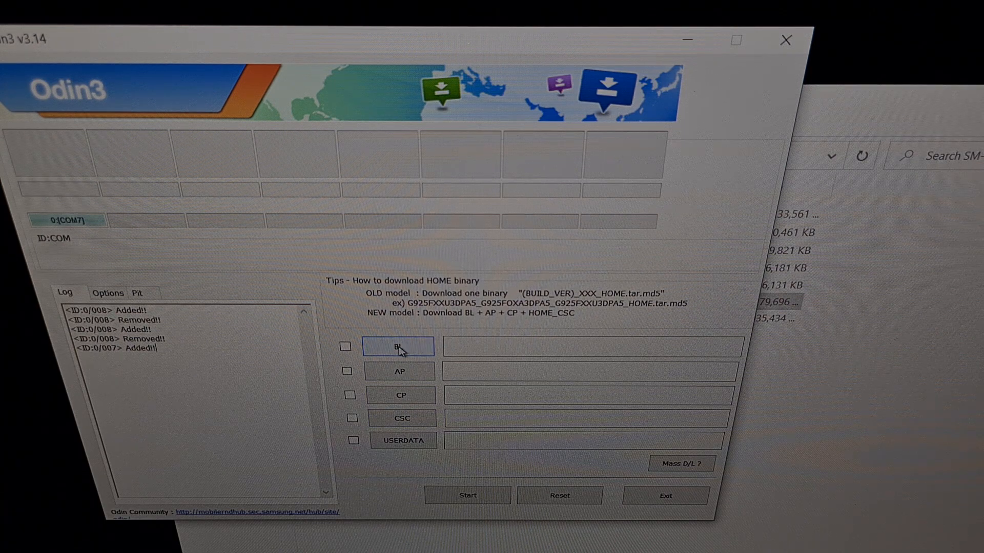
pyautogui.moveTo(420, 351)
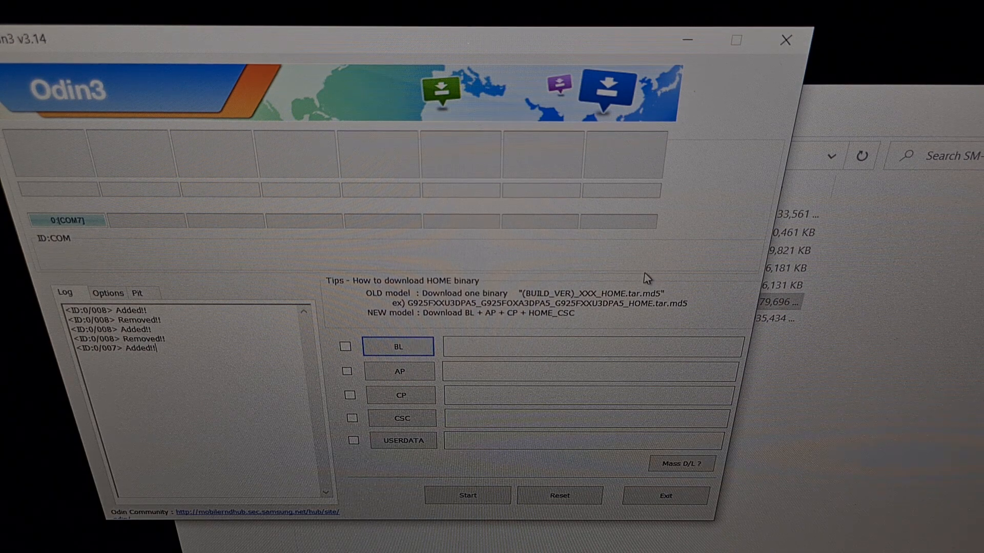
pyautogui.moveTo(510, 340)
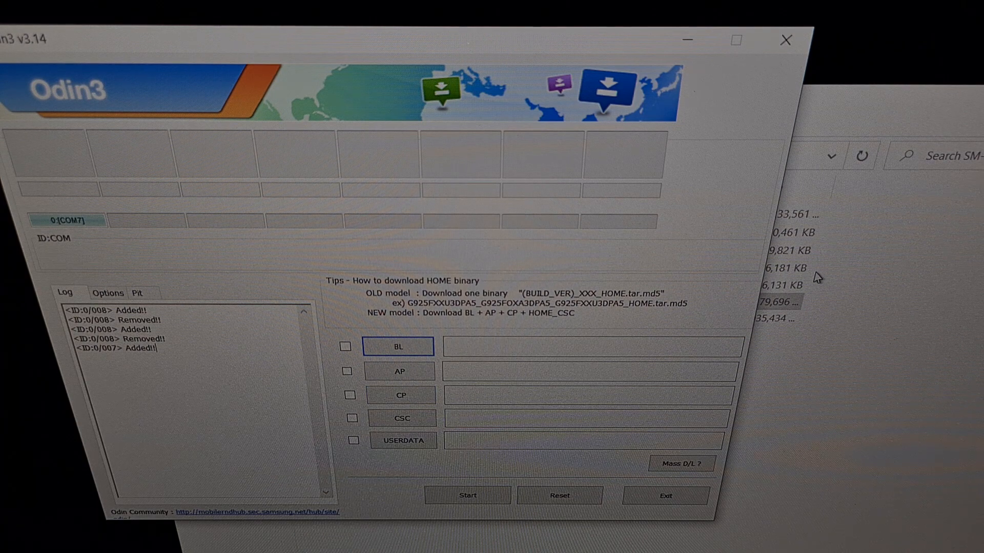
pyautogui.moveTo(425, 416)
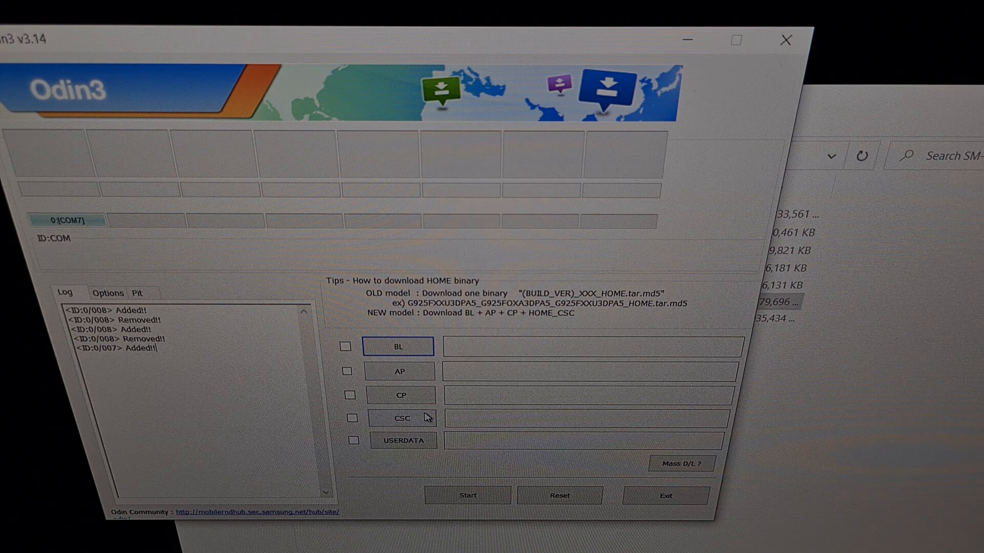
pyautogui.moveTo(486, 323)
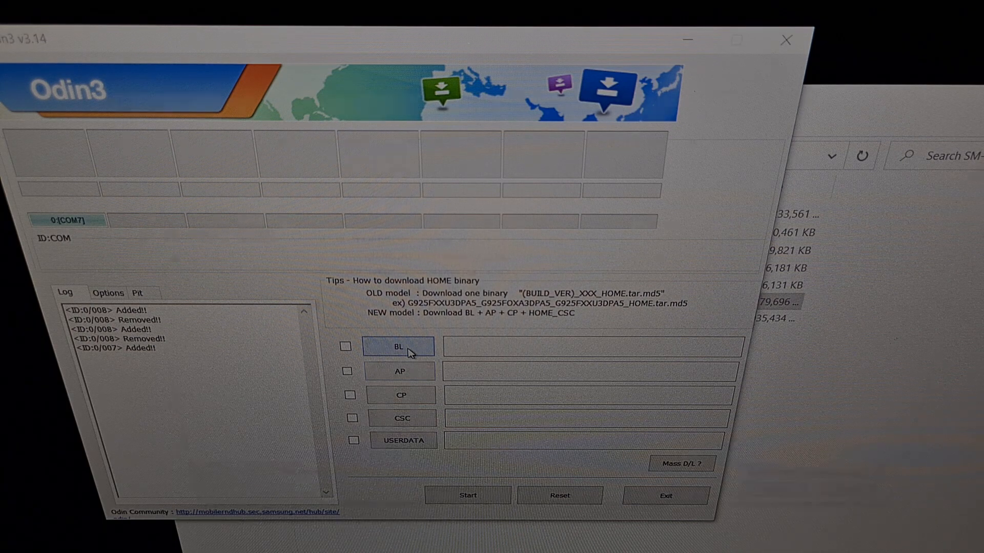
# Load the BL_ .tar.md5 into BL and magisk_patched_PBUNW.tar into AP
pyautogui.click(397, 346)
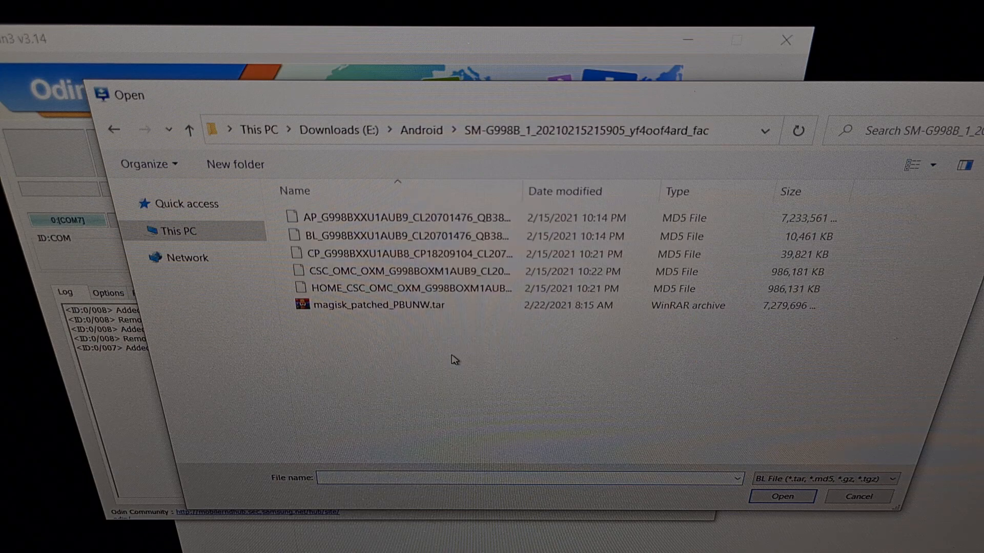
pyautogui.moveTo(431, 254)
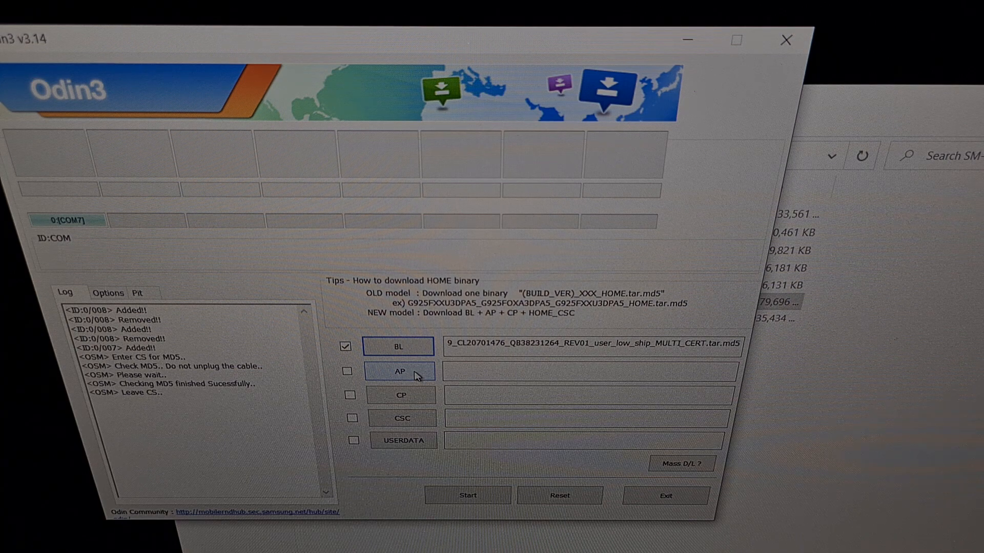
pyautogui.click(399, 371)
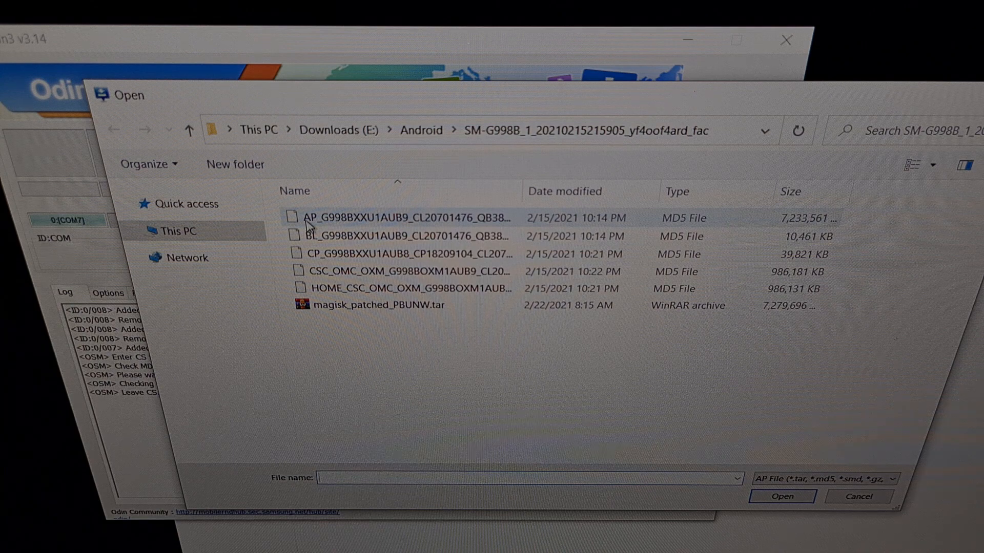
pyautogui.moveTo(408, 217)
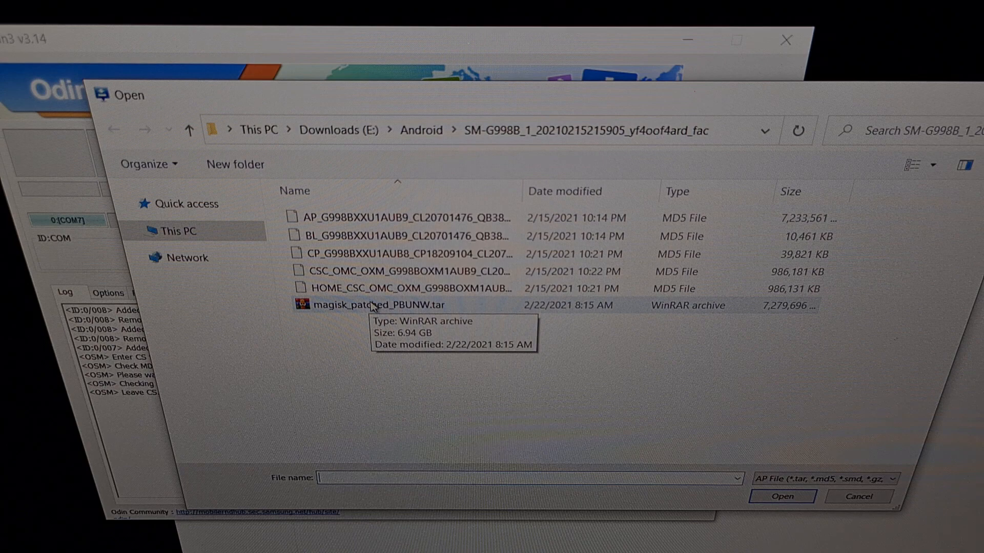
pyautogui.click(780, 496)
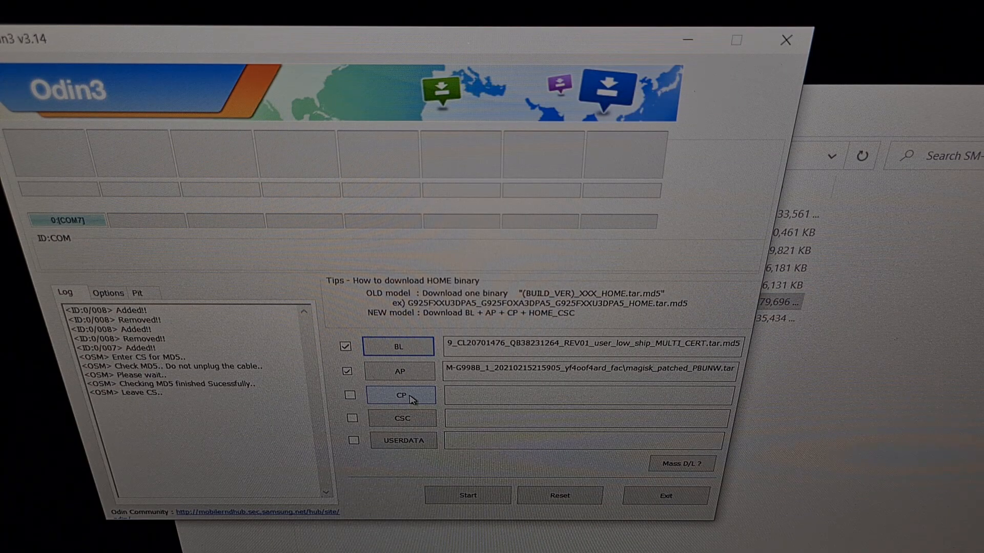
# Load the CP_ .tar.md5 modem firmware into Odin3's CP slot
pyautogui.click(401, 395)
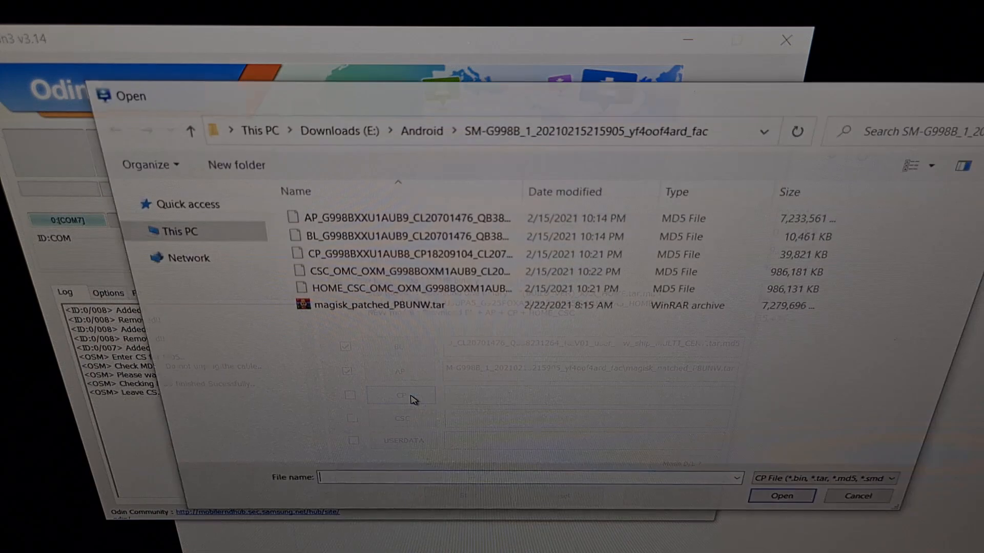
pyautogui.click(402, 254)
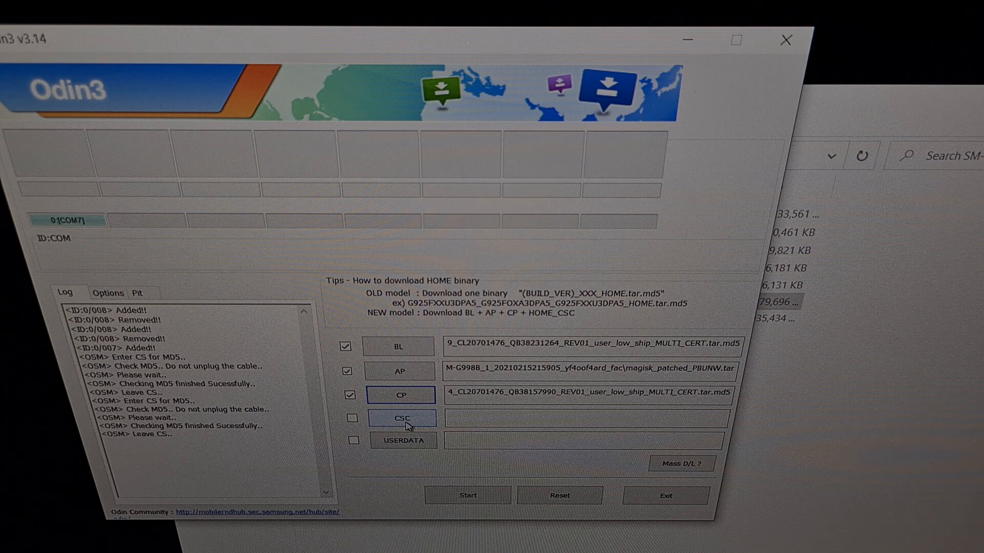
# Load the CSC_OMC_OXM firmware file into the CSC slot, avoiding HOME_CSC, and pass its MD5 check
pyautogui.click(401, 418)
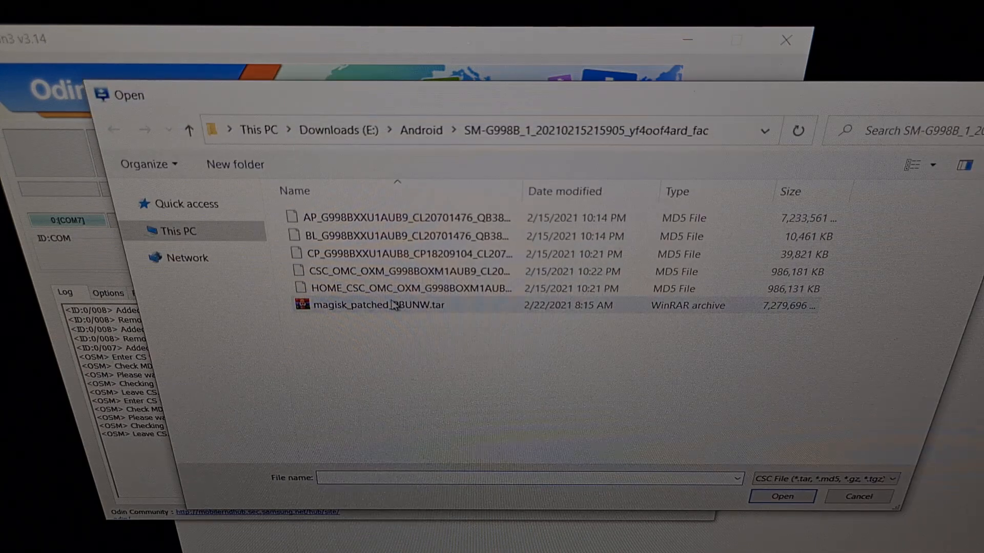
pyautogui.moveTo(408, 271)
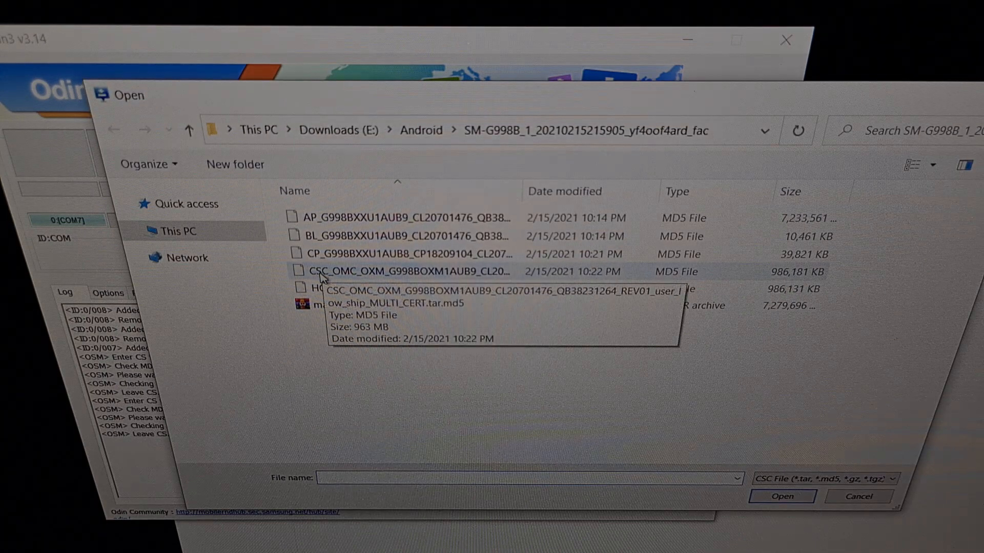
pyautogui.click(781, 496)
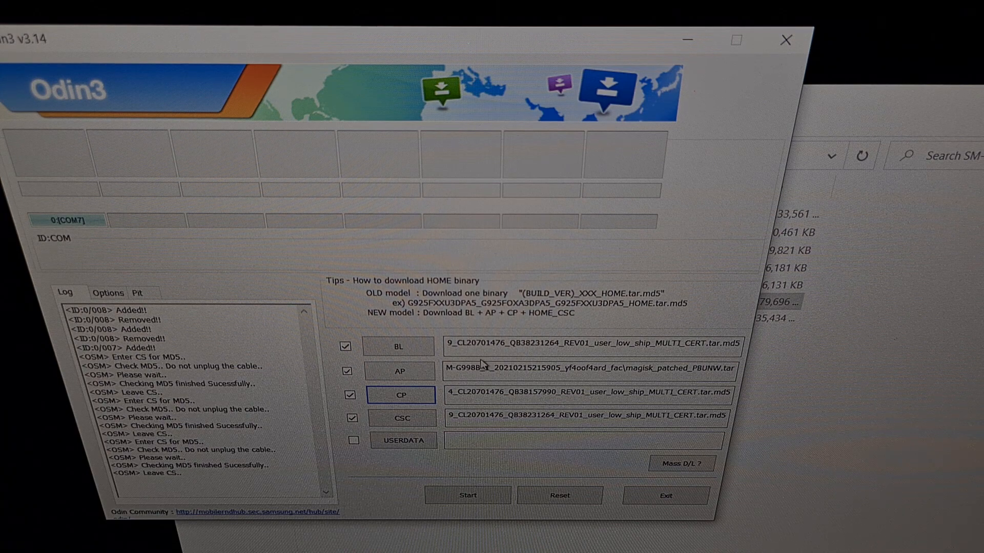
pyautogui.moveTo(485, 414)
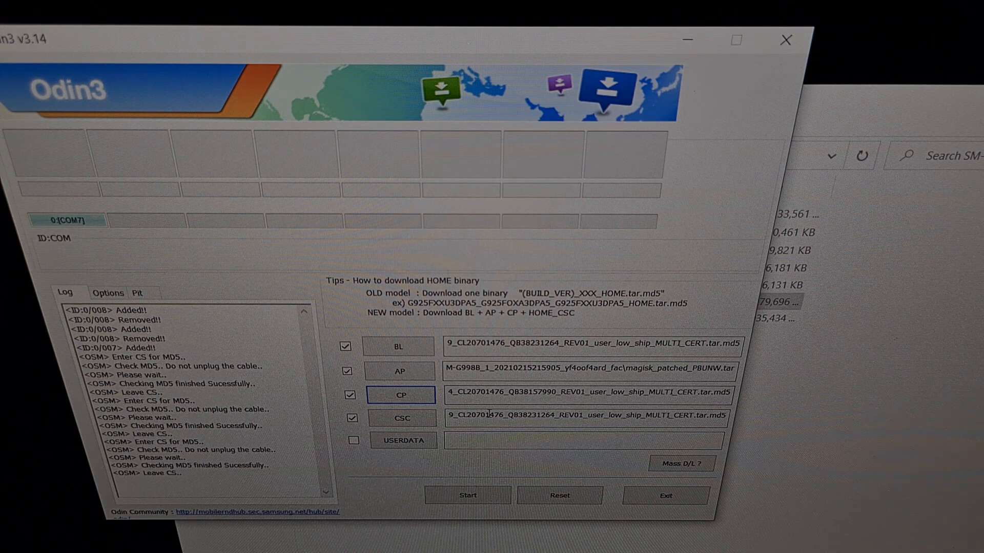
pyautogui.click(468, 496)
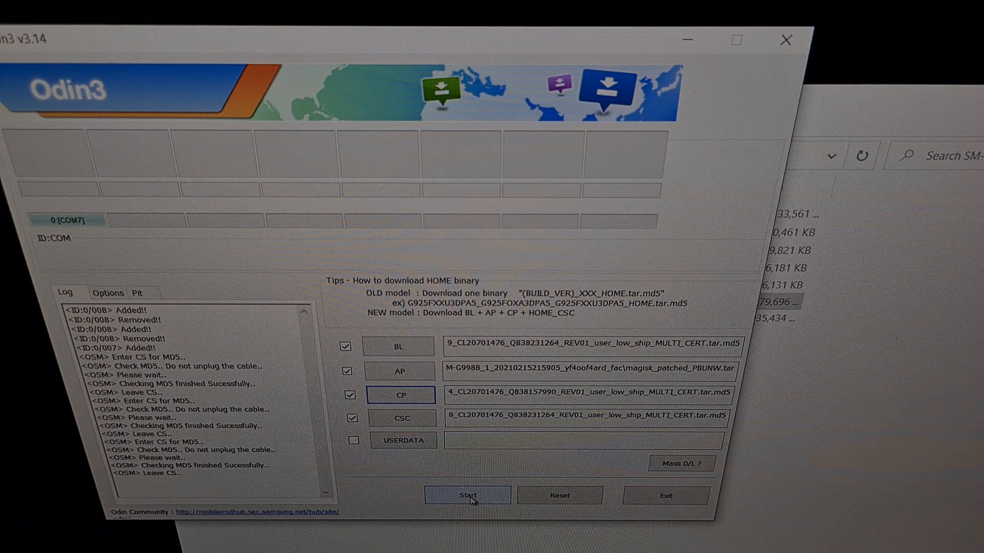
# Start flashing the BL, AP (Magisk-patched), CP and CSC firmware onto the Galaxy S21 Ultra
pyautogui.click(467, 496)
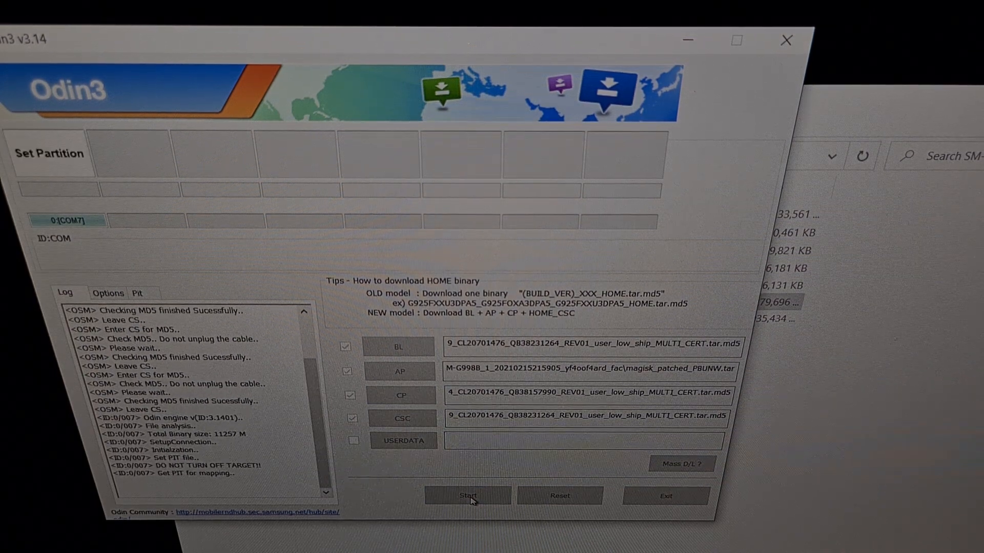
pyautogui.click(467, 495)
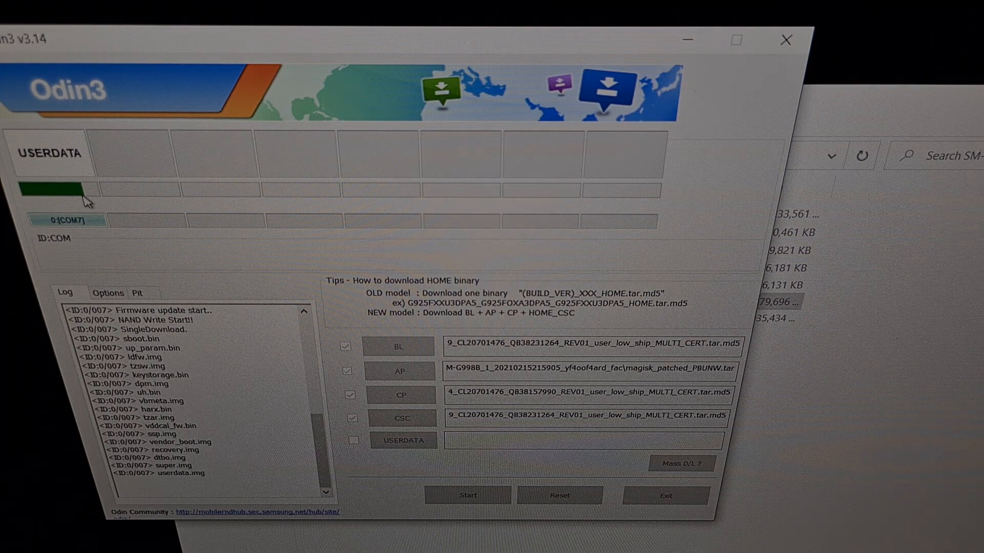
pyautogui.moveTo(112, 213)
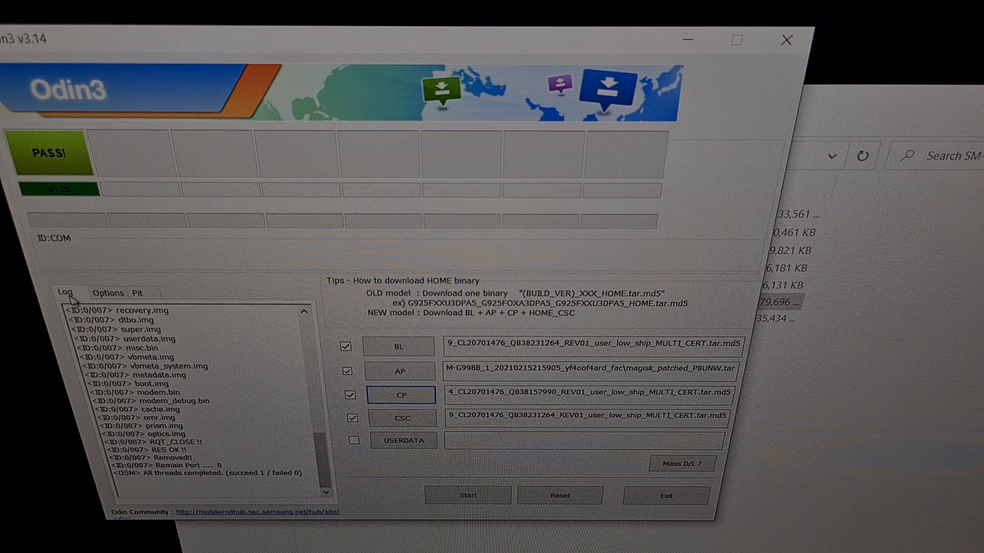
pyautogui.moveTo(60, 164)
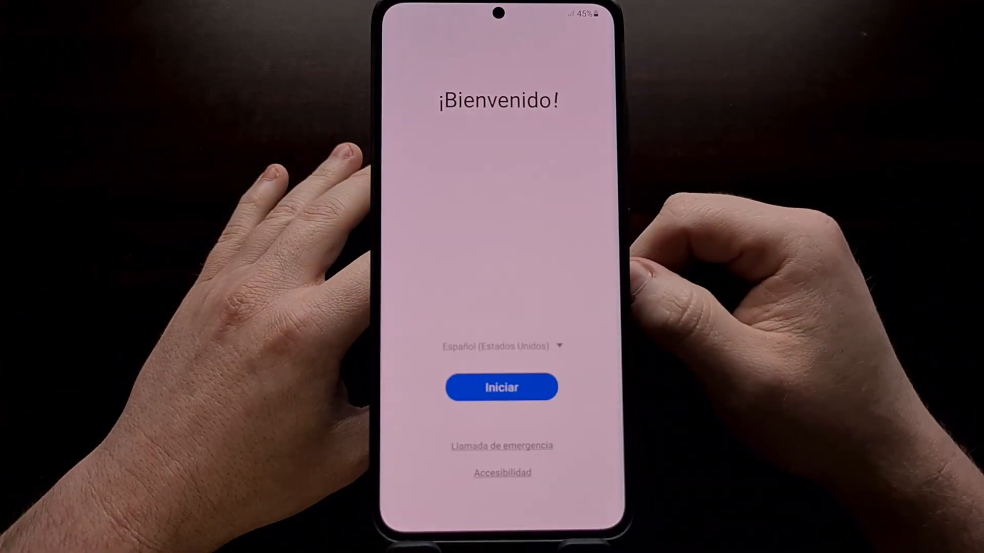
# Begin phone setup in English (United States) and continue past copying apps and data
pyautogui.click(502, 346)
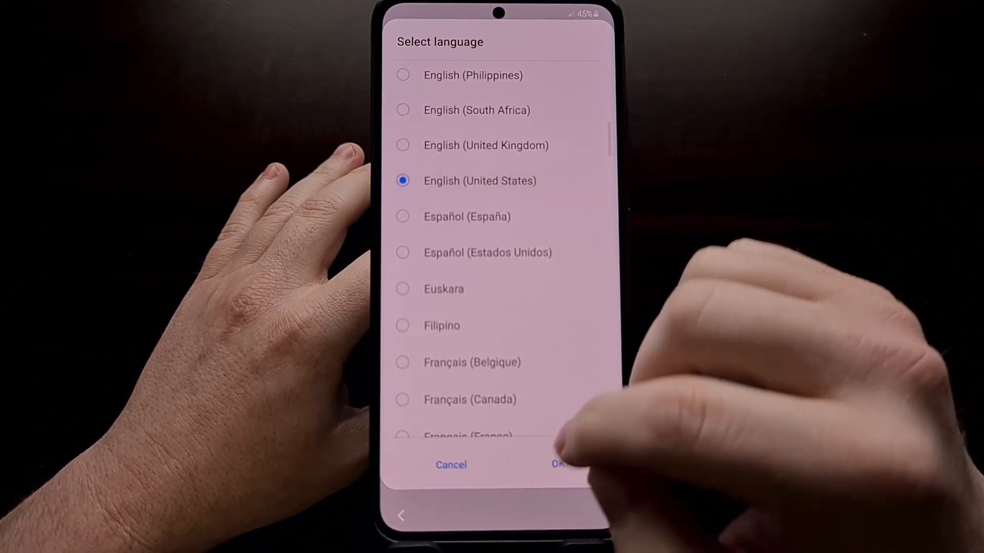
pyautogui.click(557, 465)
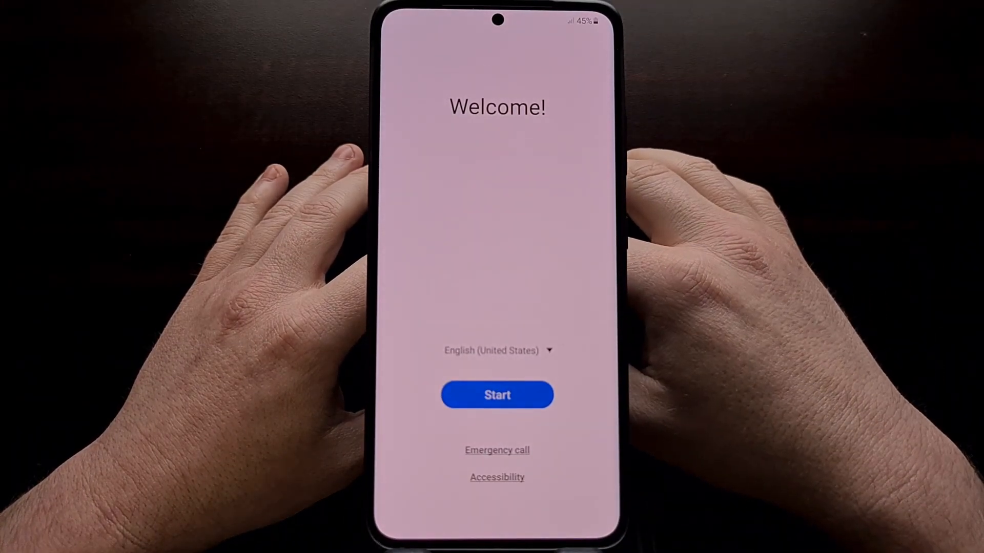
pyautogui.click(496, 395)
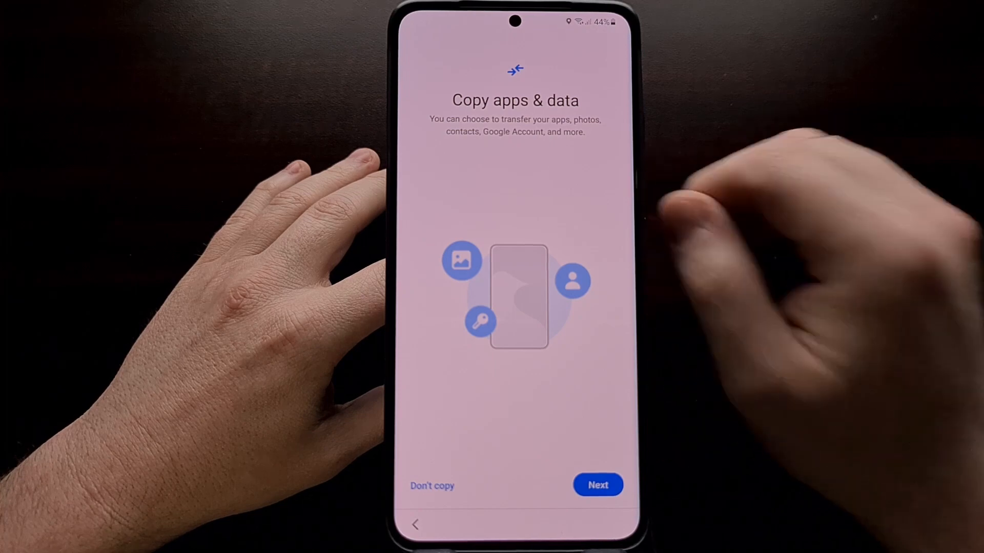
pyautogui.click(597, 484)
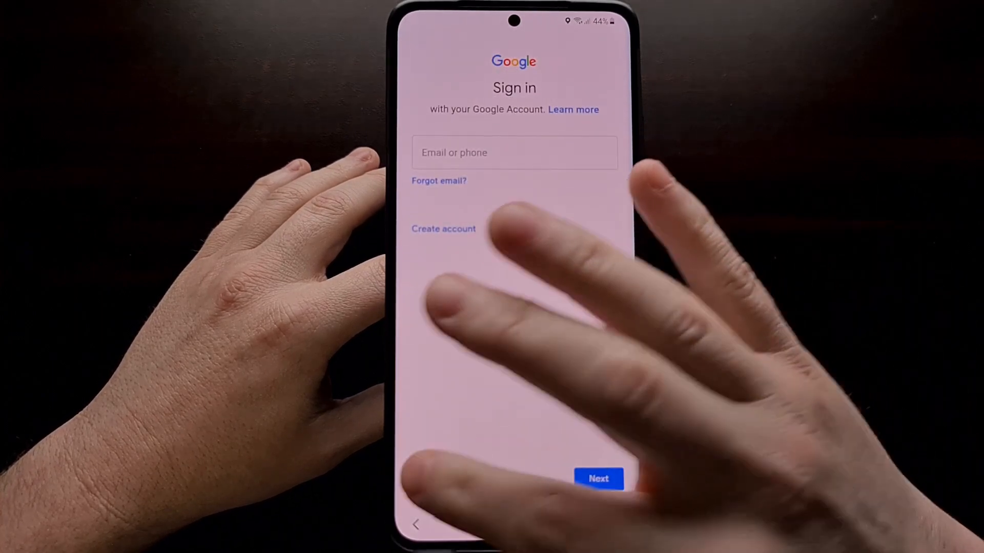
# Skip Google sign-in, accept Google services, skip screen lock and Samsung account, and finish setup
pyautogui.click(597, 478)
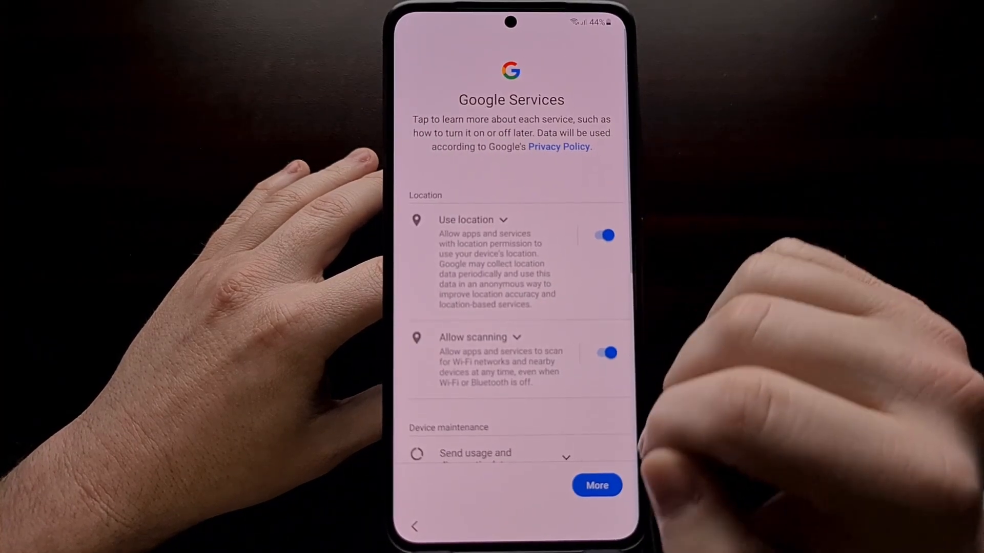
pyautogui.scroll(-3)
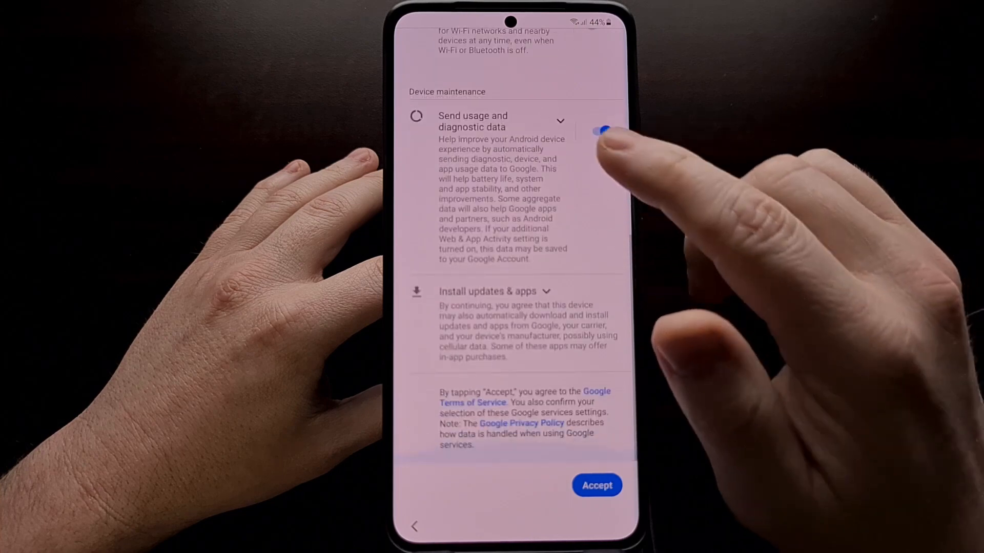
pyautogui.click(596, 485)
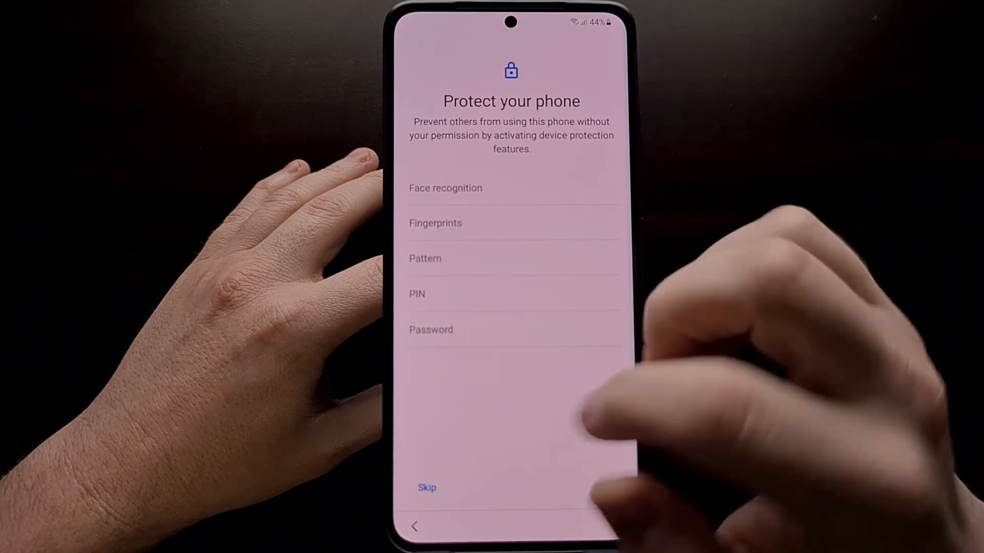
pyautogui.click(426, 486)
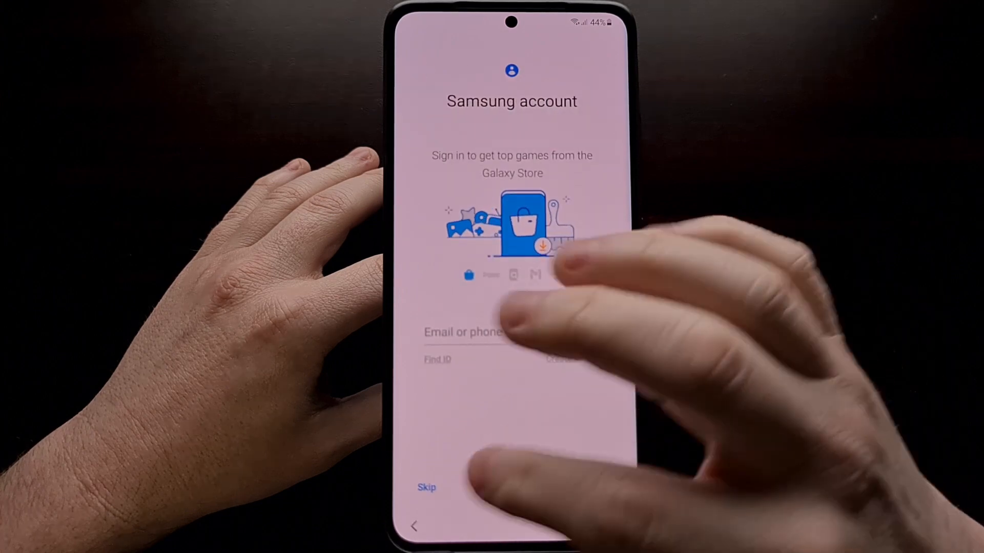
pyautogui.click(426, 486)
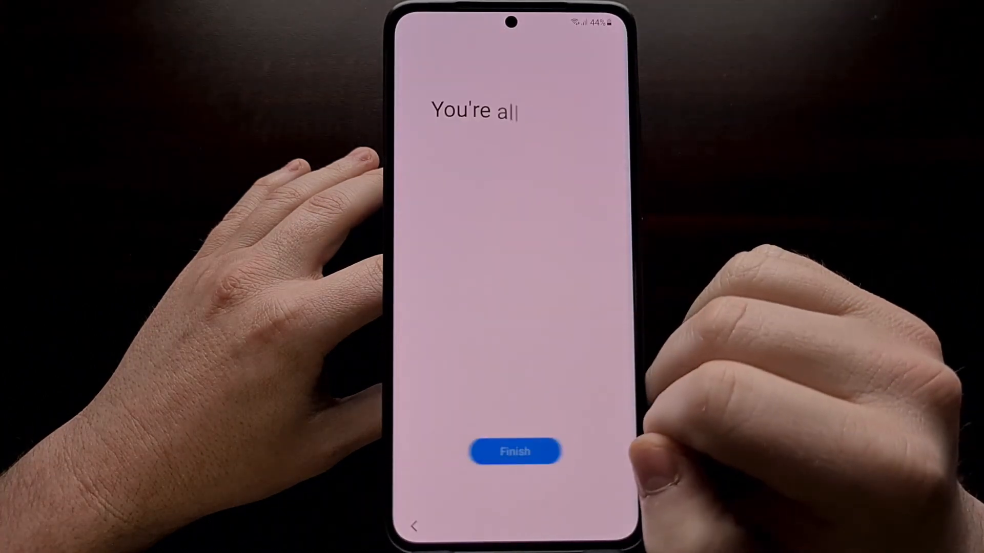
pyautogui.click(514, 451)
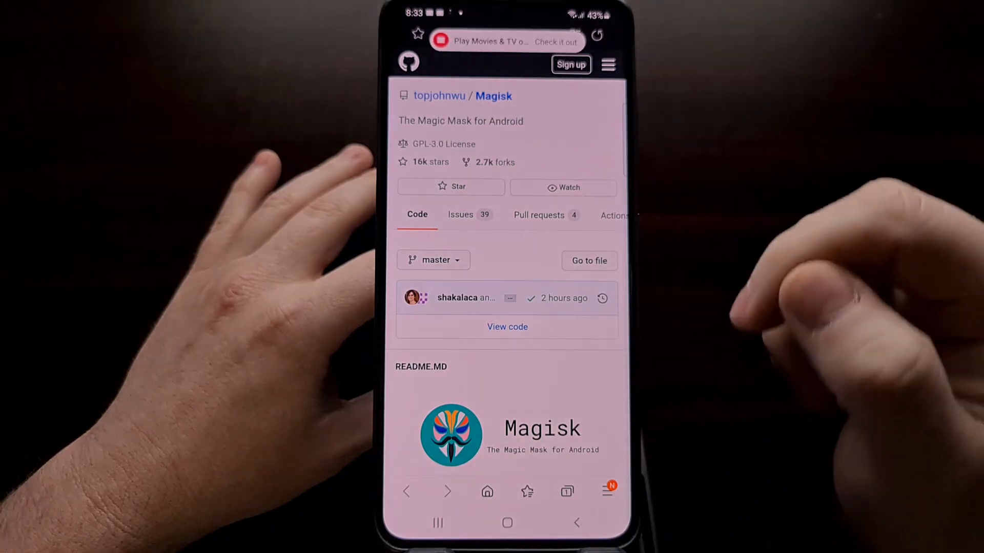
# Download the Magisk APK from its GitHub Downloads section, allow media access, and install it
pyautogui.scroll(-3)
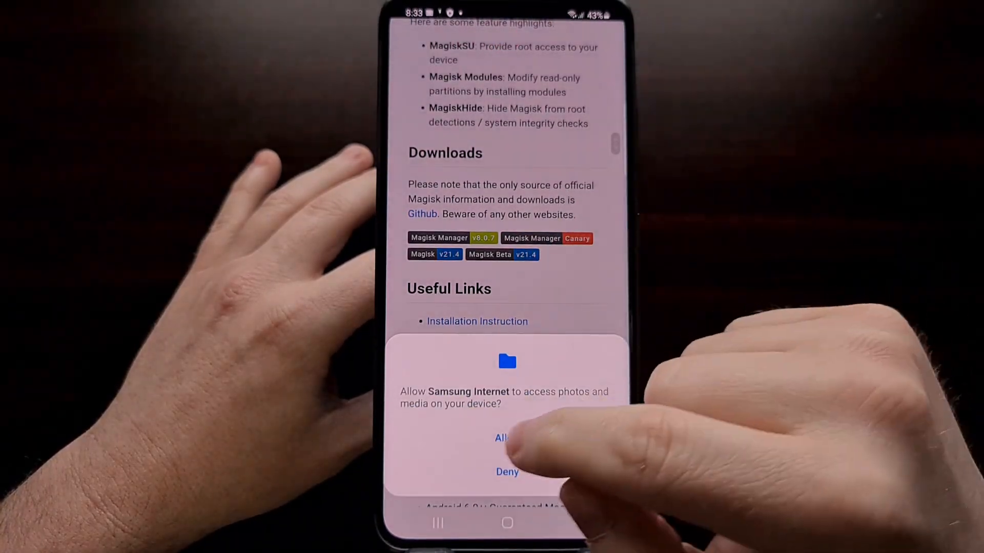
pyautogui.click(501, 437)
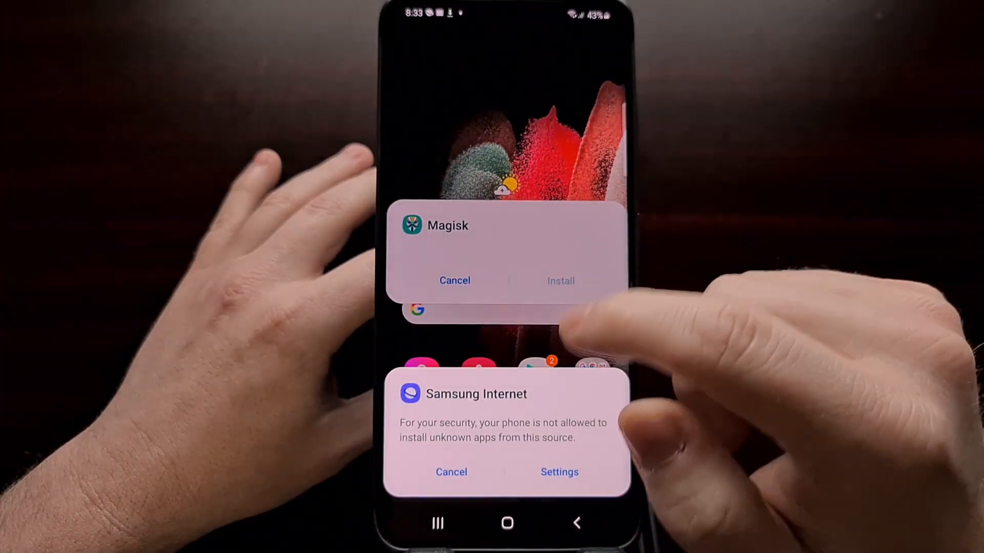
pyautogui.click(559, 471)
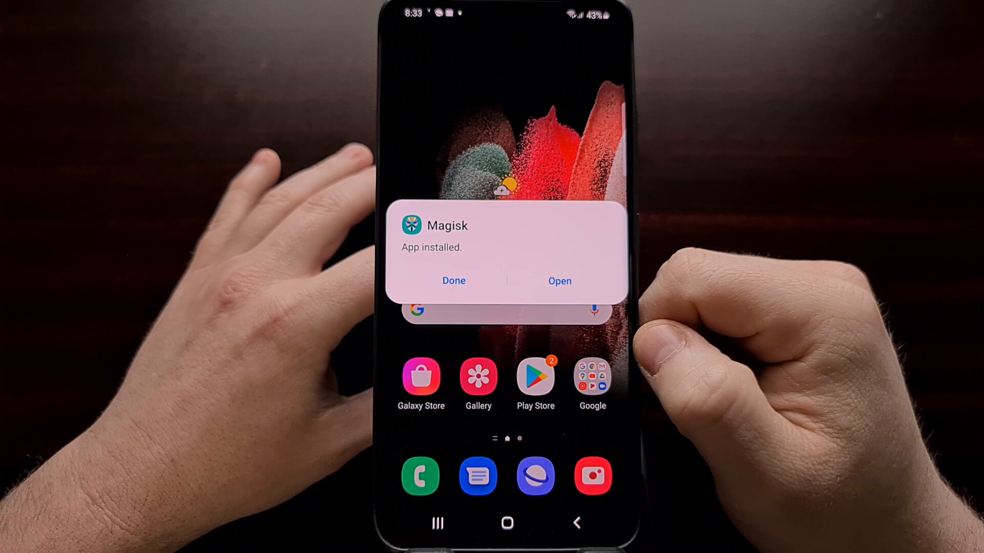
# Launch Magisk and confirm its Requires Additional Setup prompt so the phone reboots
pyautogui.click(559, 281)
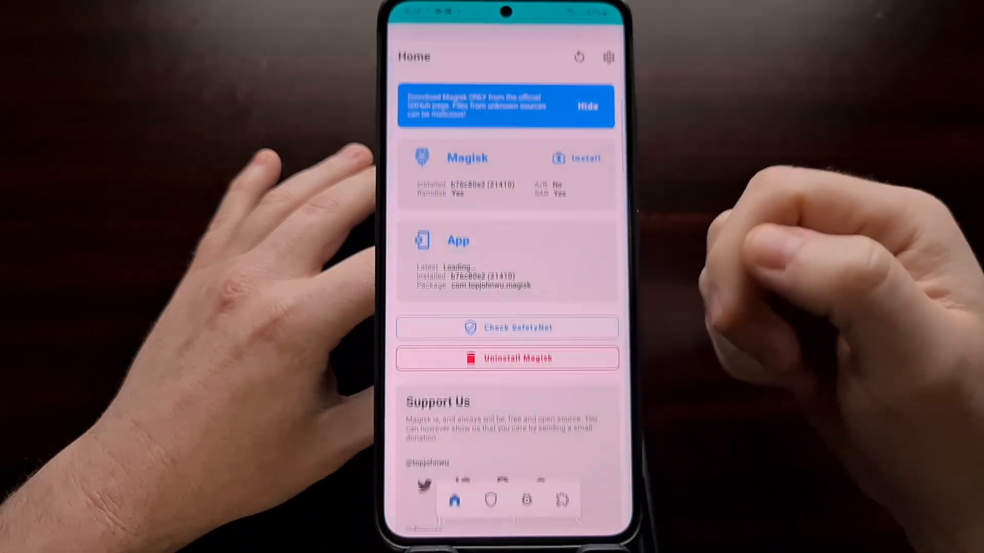
pyautogui.click(586, 158)
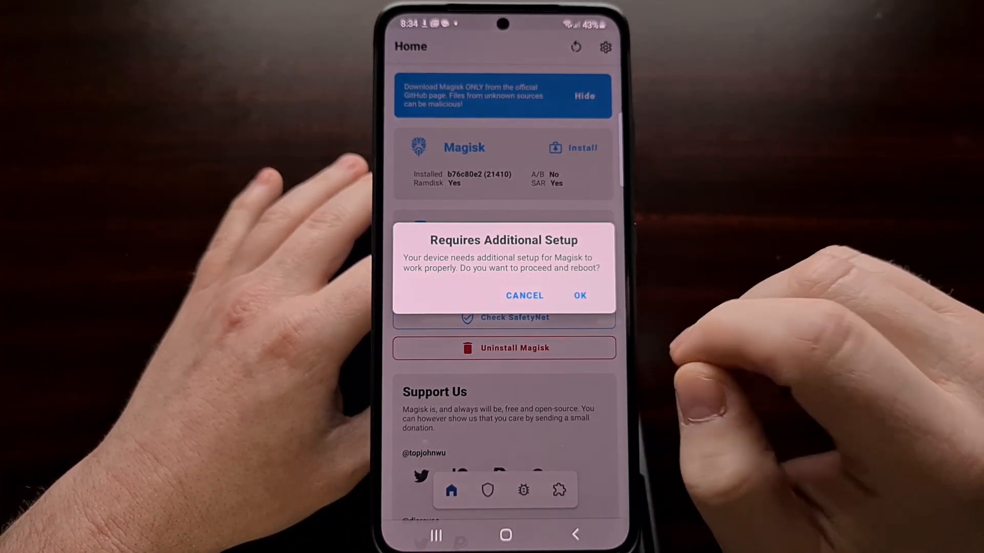
pyautogui.click(579, 295)
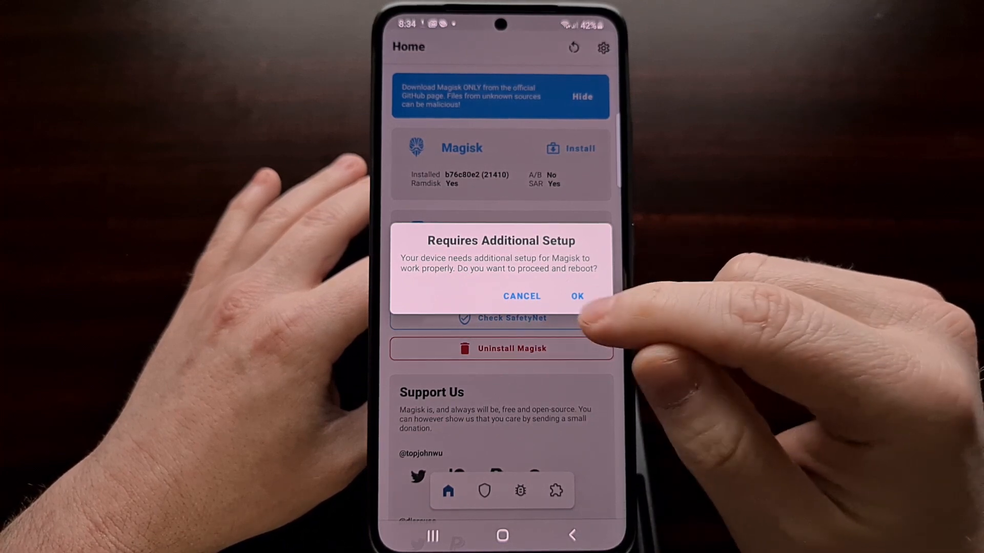
pyautogui.click(575, 296)
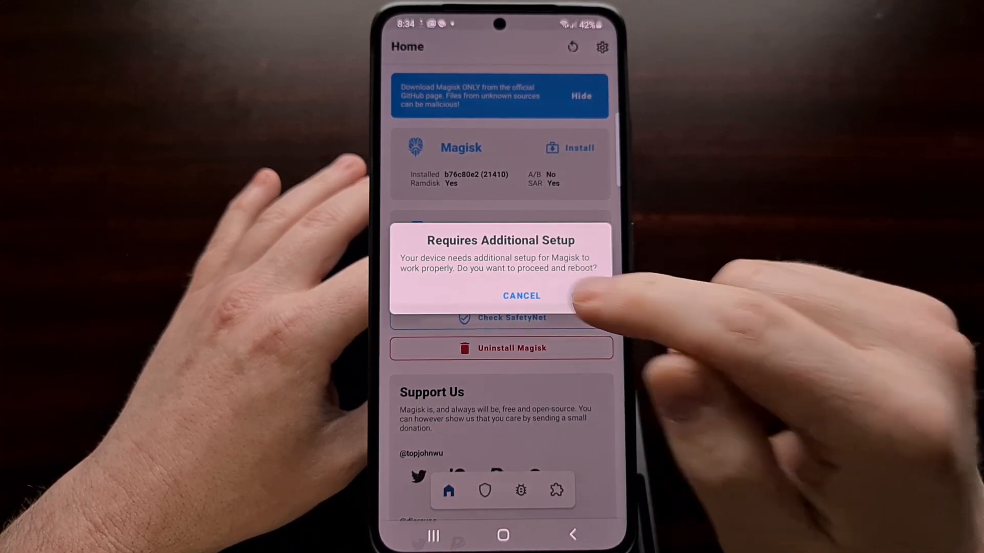
pyautogui.click(577, 295)
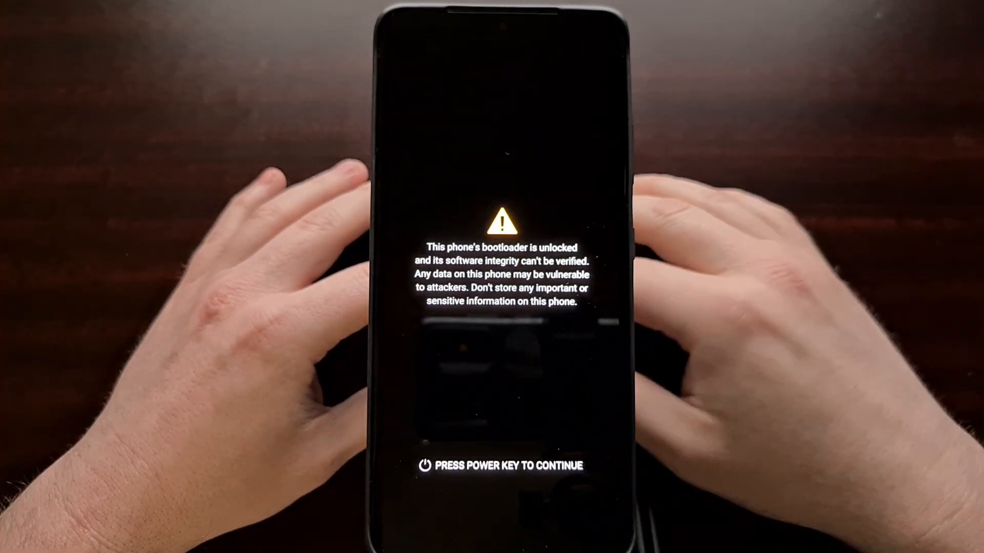
# Continue booting past the unlocked-bootloader warning with the power key and swipe up to unlock
pyautogui.press('power')
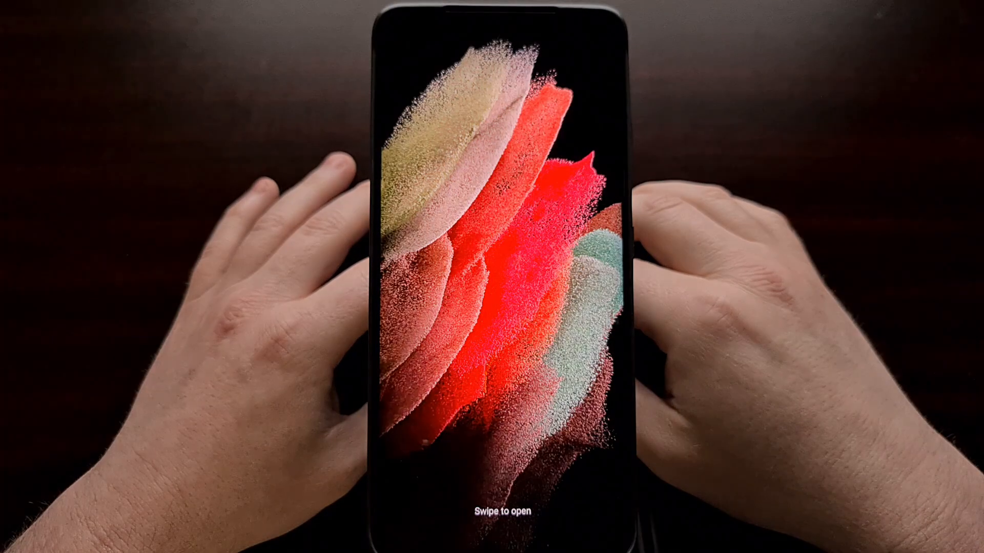
pyautogui.moveTo(491, 439); pyautogui.dragTo(492, 189)
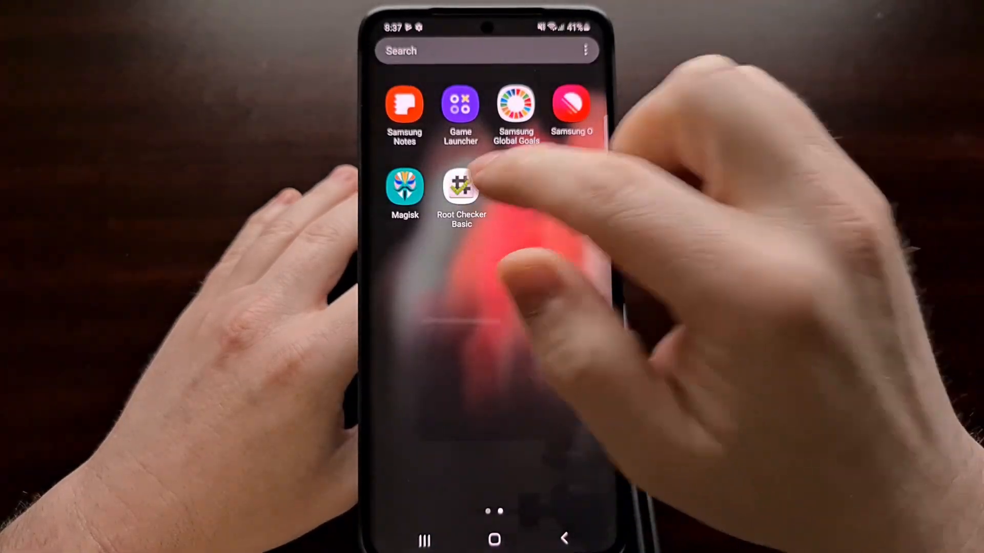
# Run Verify Root in Root Checker Basic and grant its Superuser Request to confirm root access
pyautogui.click(461, 187)
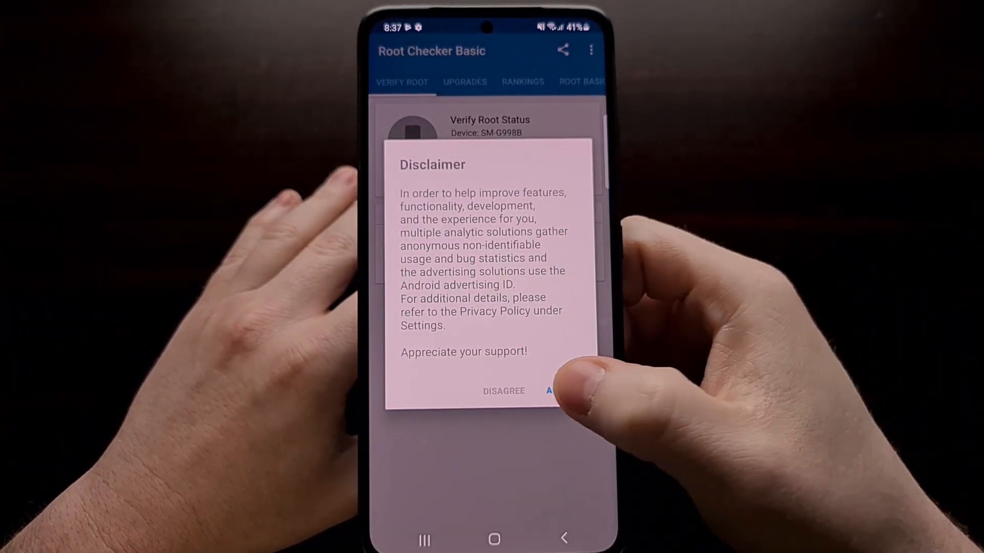
pyautogui.click(554, 390)
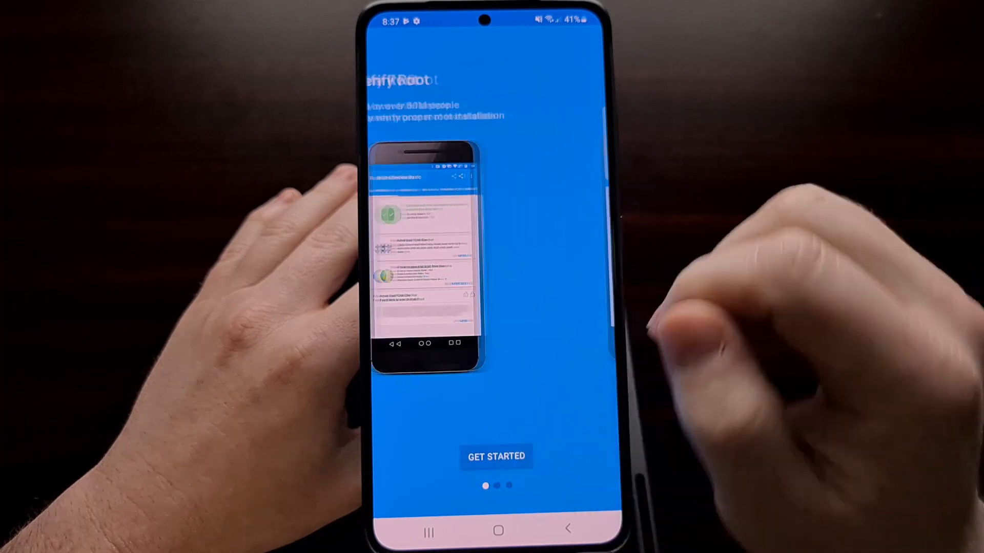
pyautogui.click(496, 456)
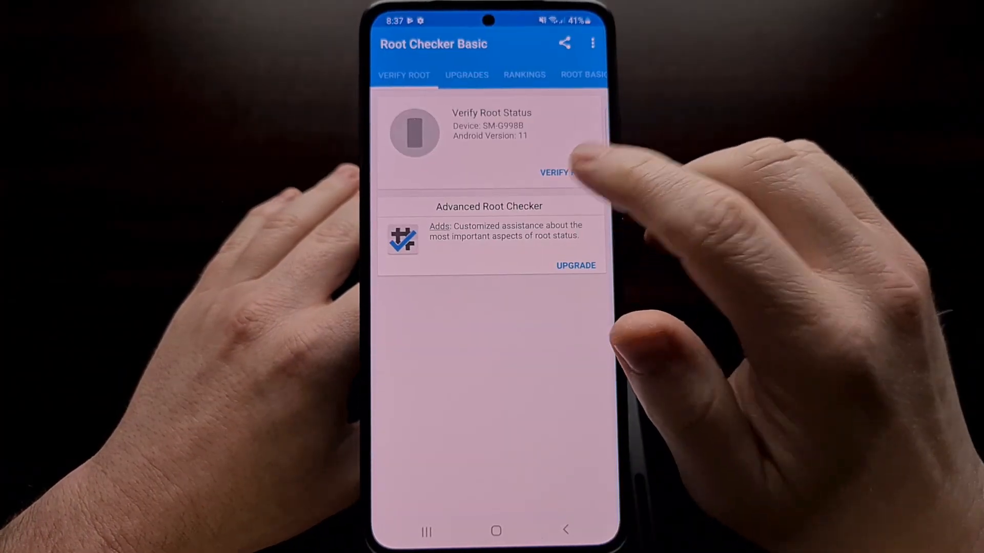
pyautogui.click(558, 172)
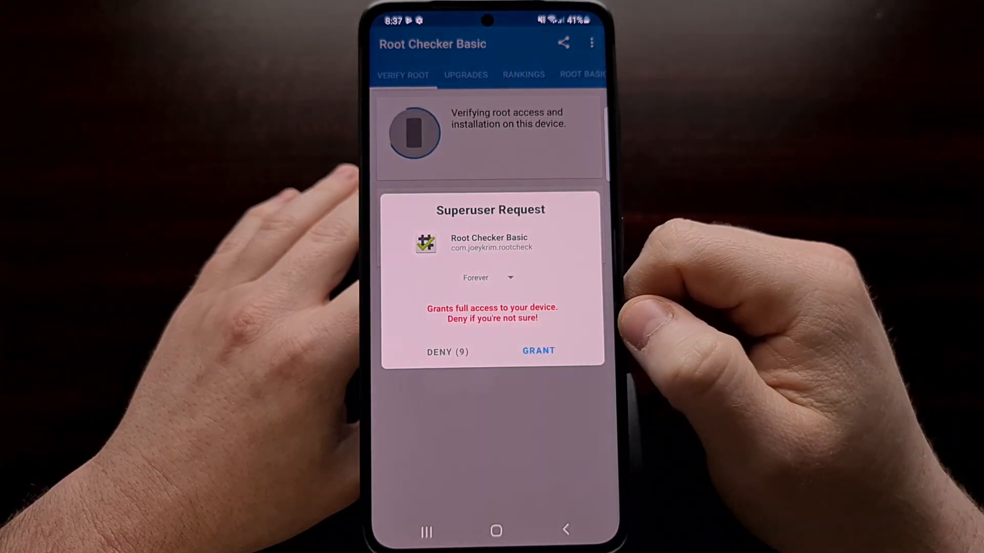
pyautogui.click(538, 351)
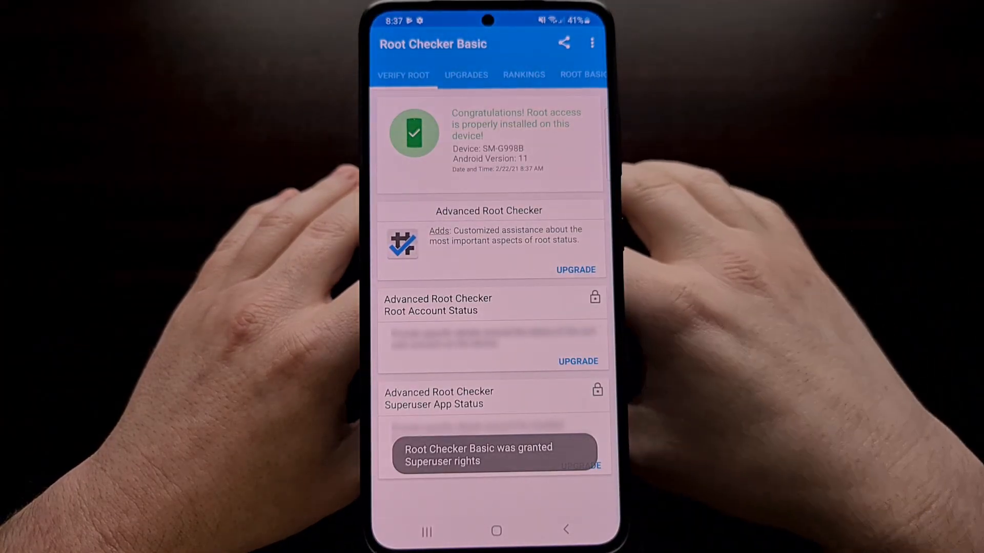